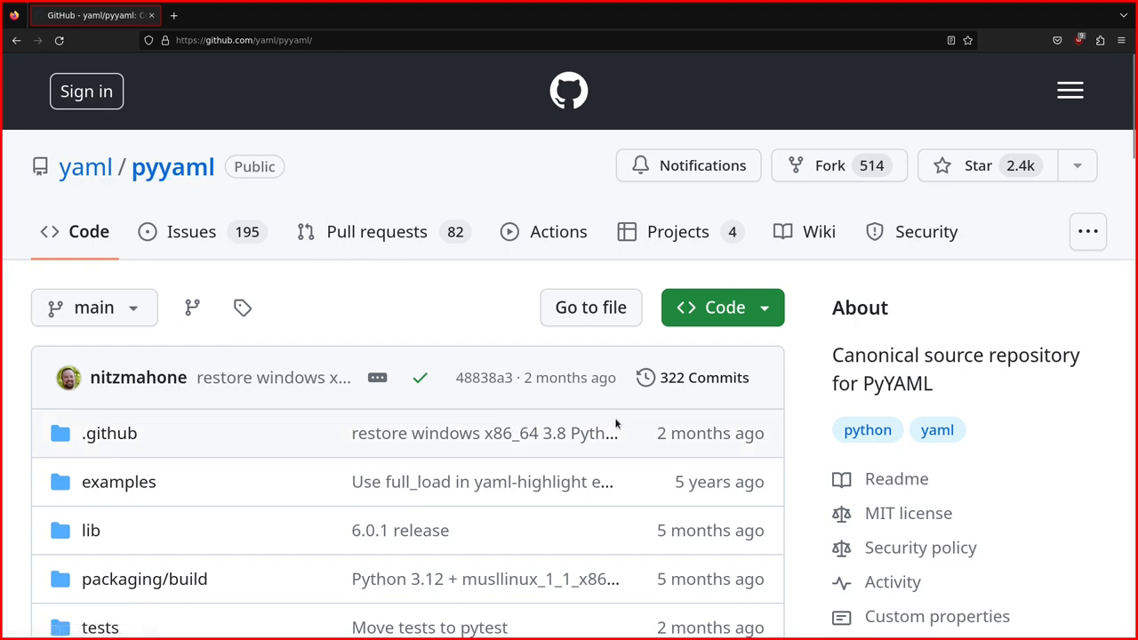
Scroll to the FAQ on dumping dictionaries and select the 'a:' key in the example output.
scroll("down", 3)
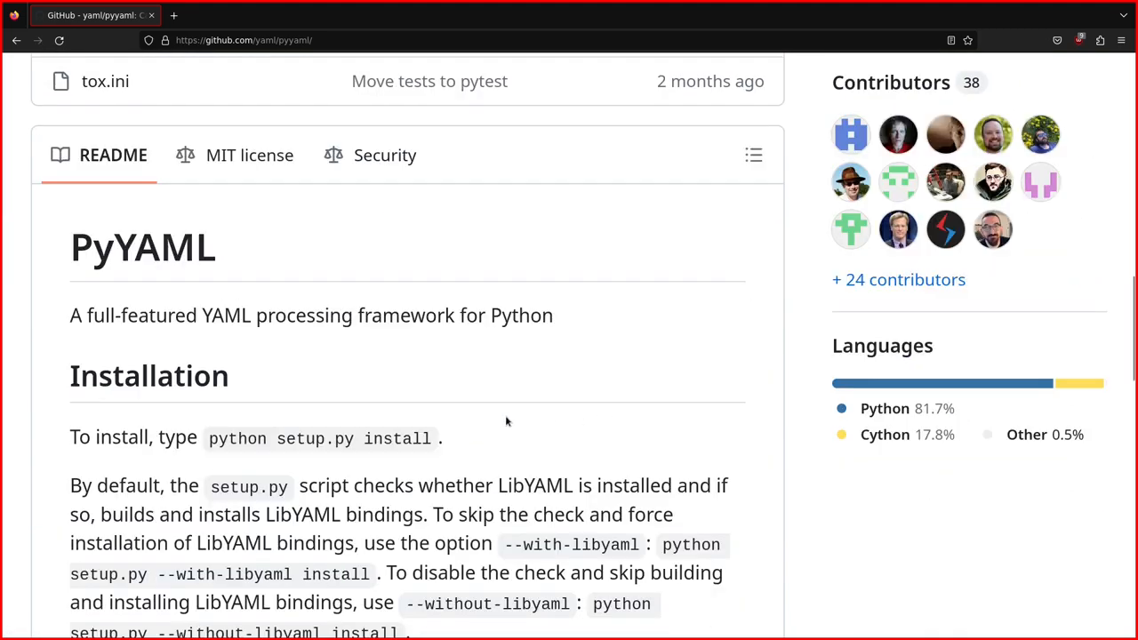
scroll("down", 3)
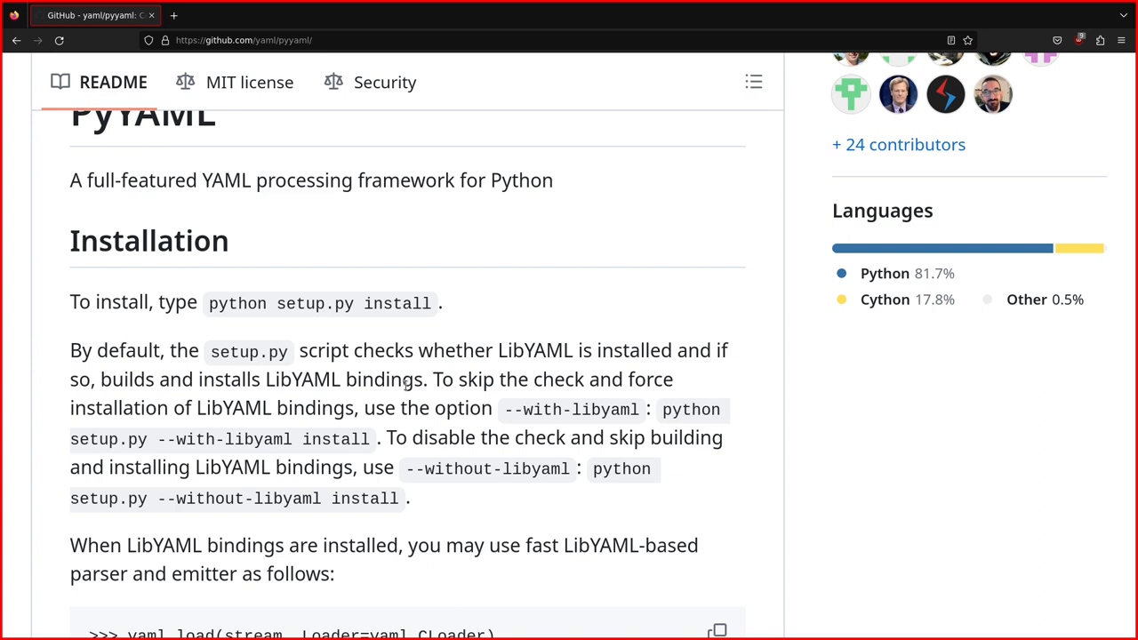
mouse_move(266, 531)
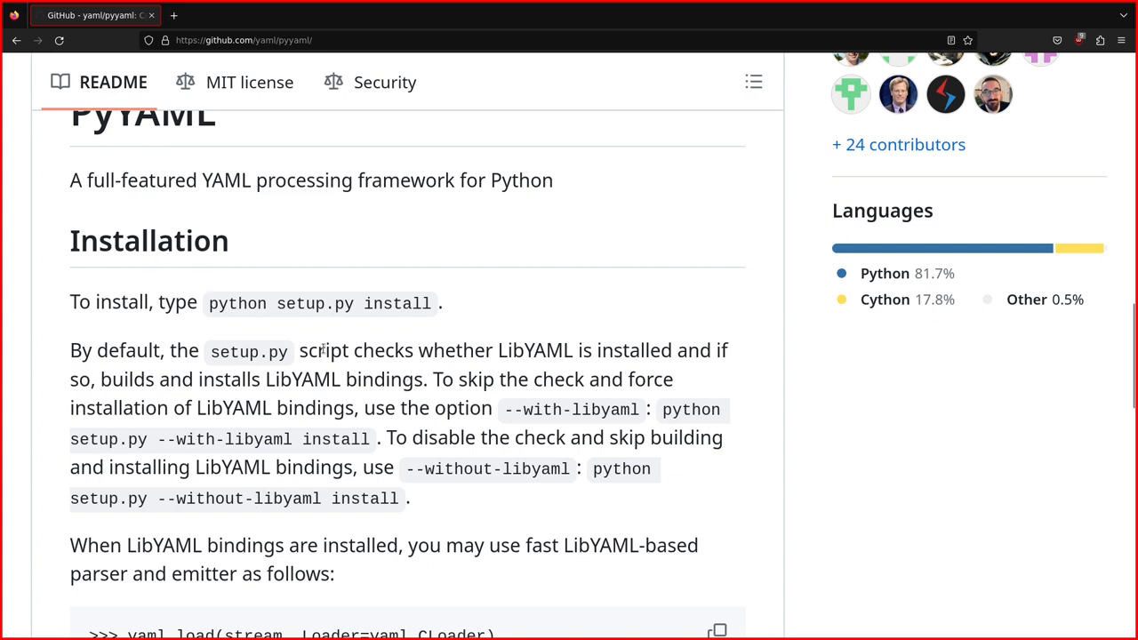
scroll("down", 3)
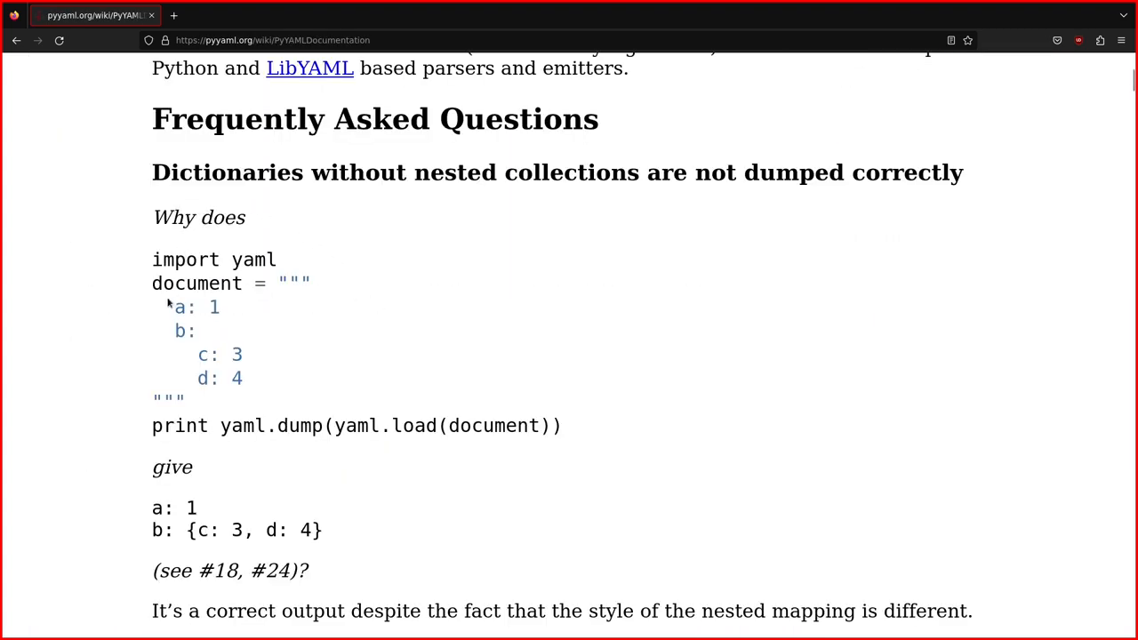
mouse_move(174, 309)
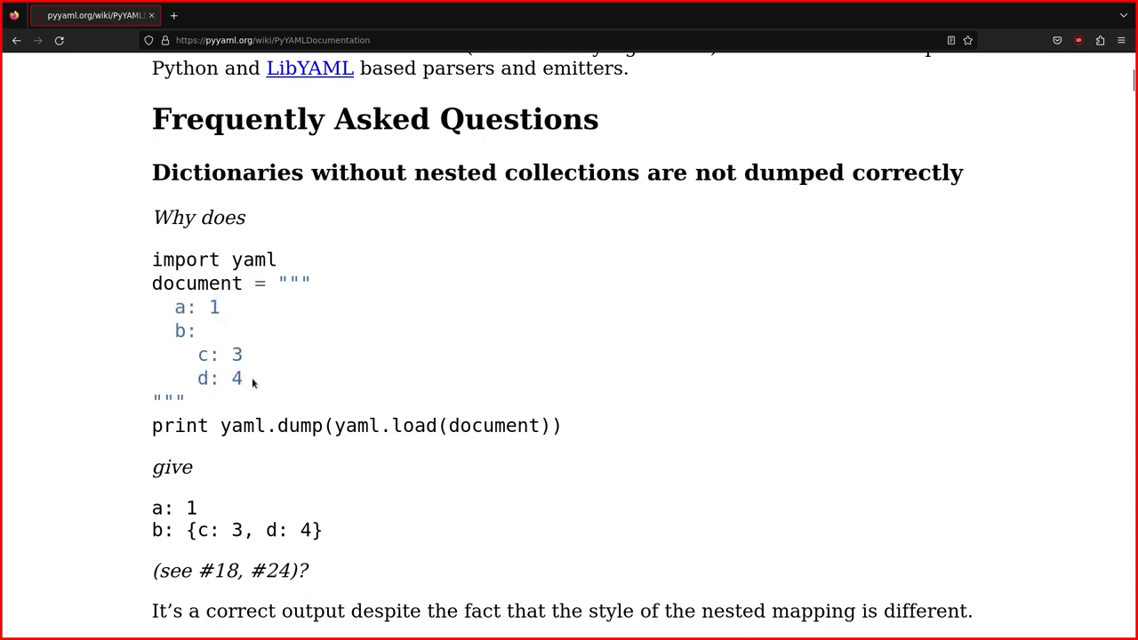
scroll("down", 3)
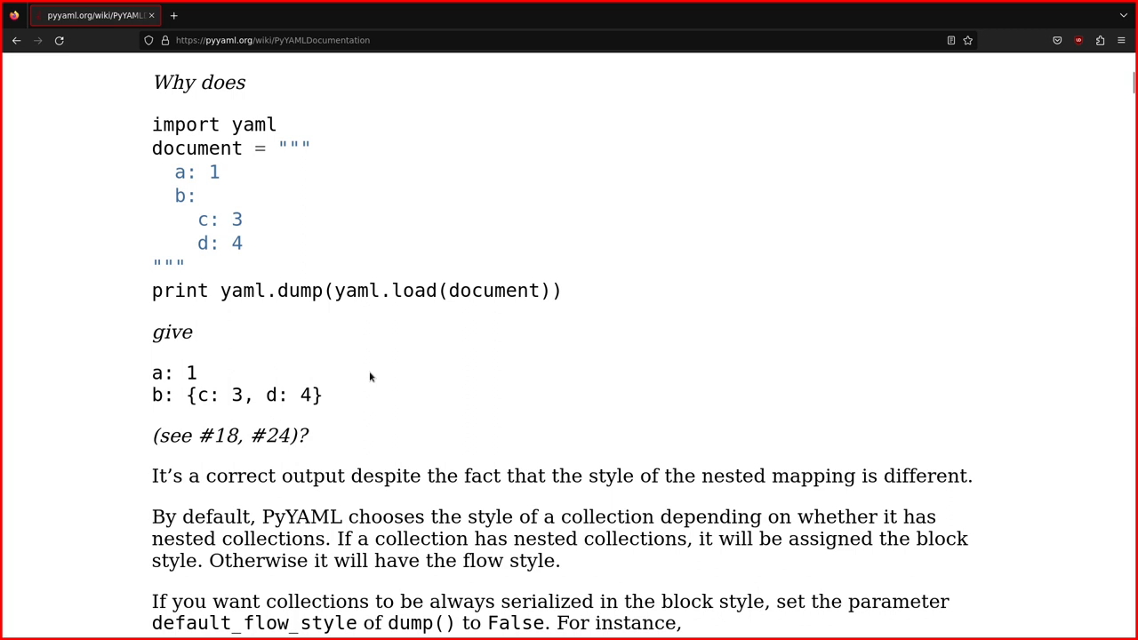
double_click(164, 372)
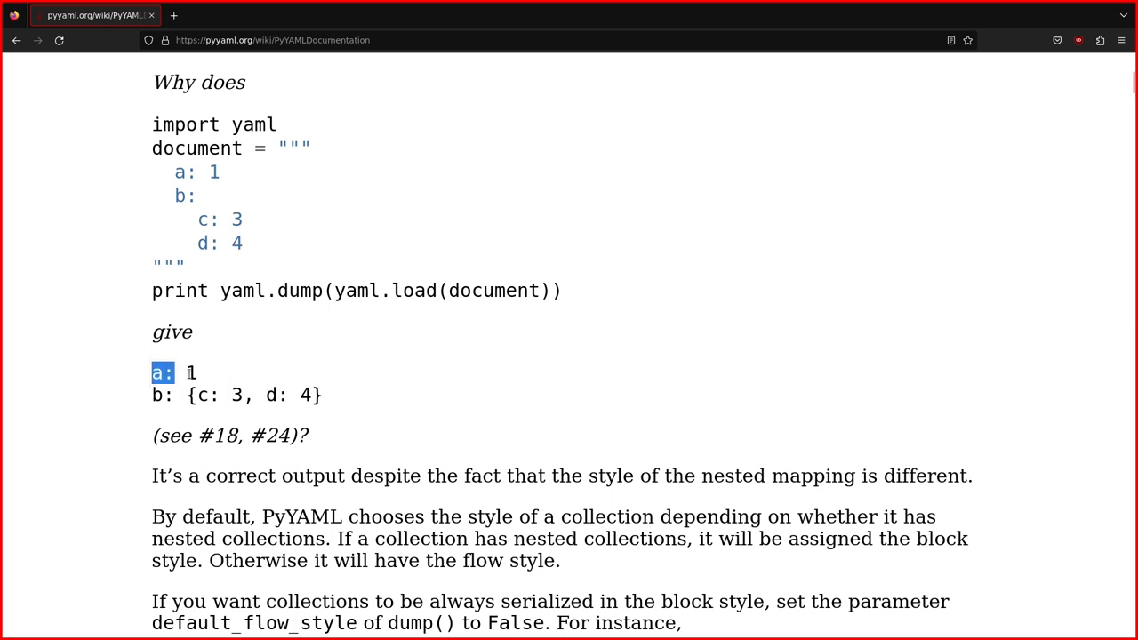
left_click_drag(153, 372, 197, 374)
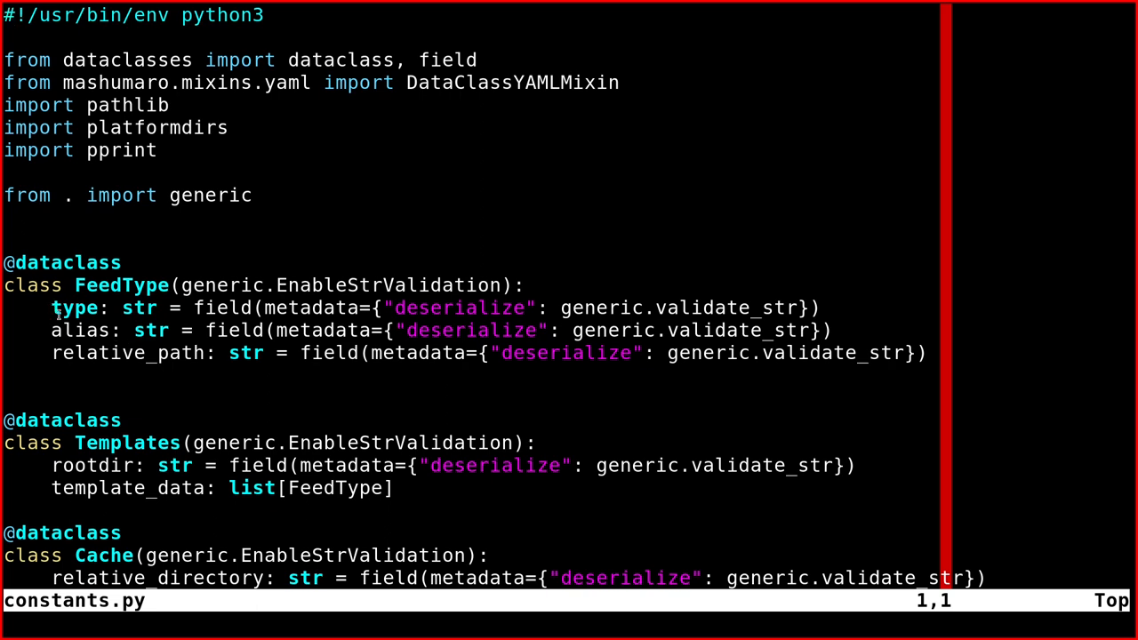
mouse_move(832, 281)
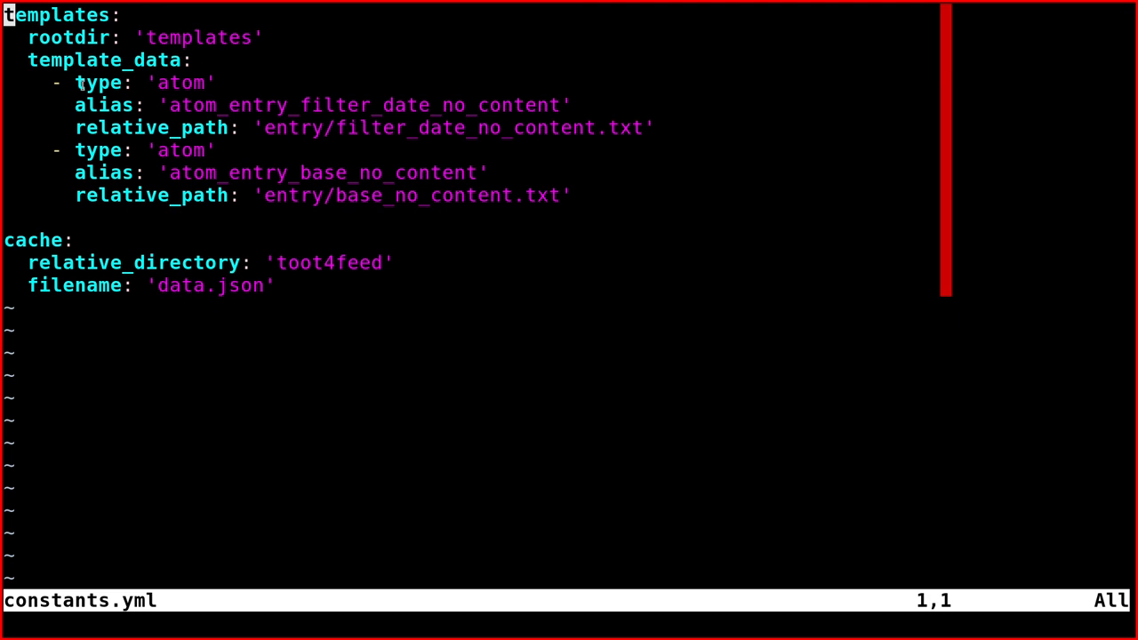
Select a word near the top of constants.py while comparing it with constants.yml.
double_click(103, 105)
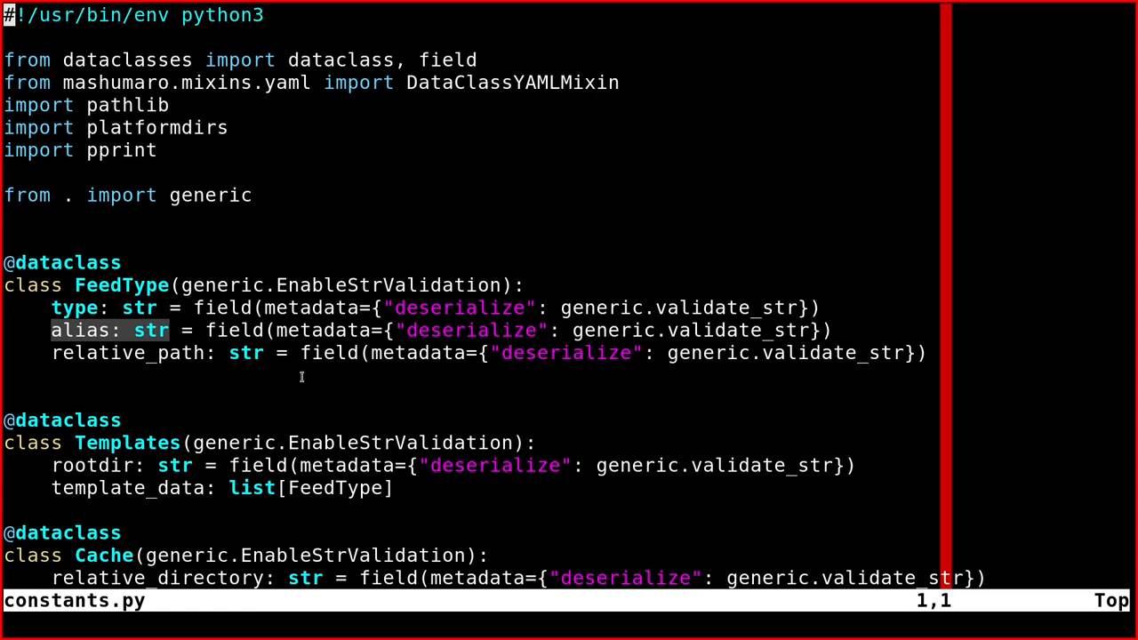
mouse_move(721, 303)
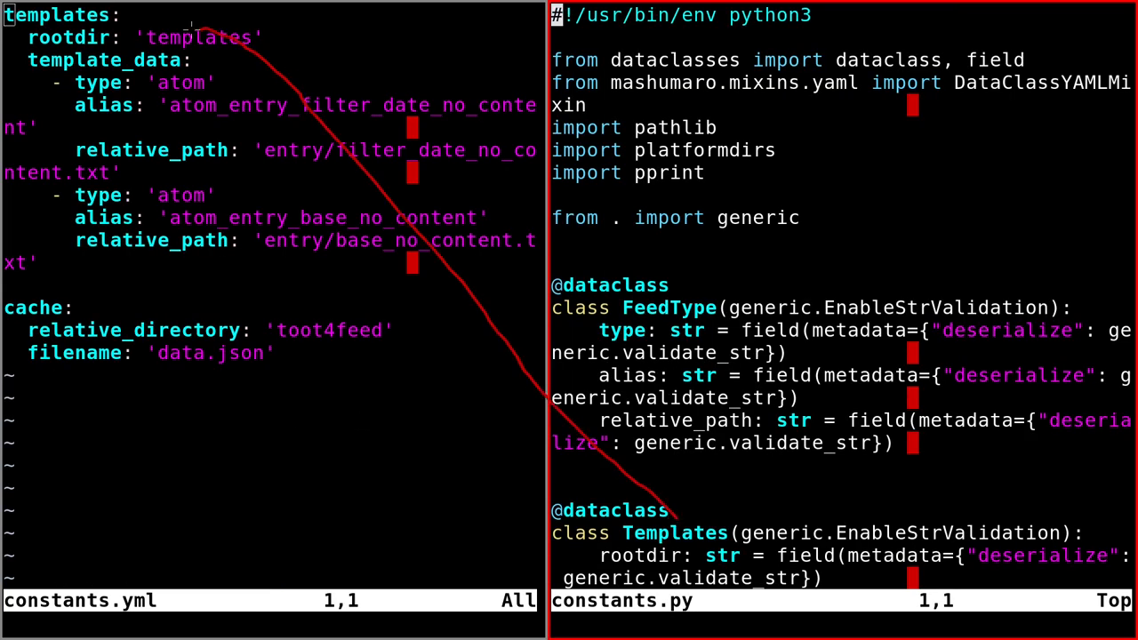
mouse_move(139, 16)
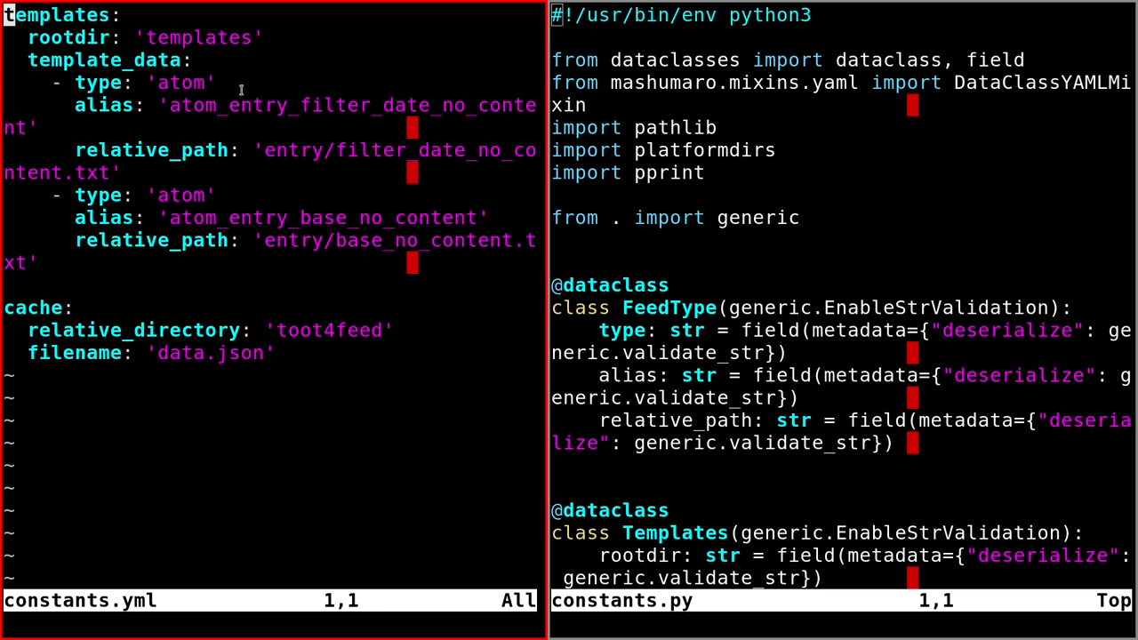
mouse_move(68, 71)
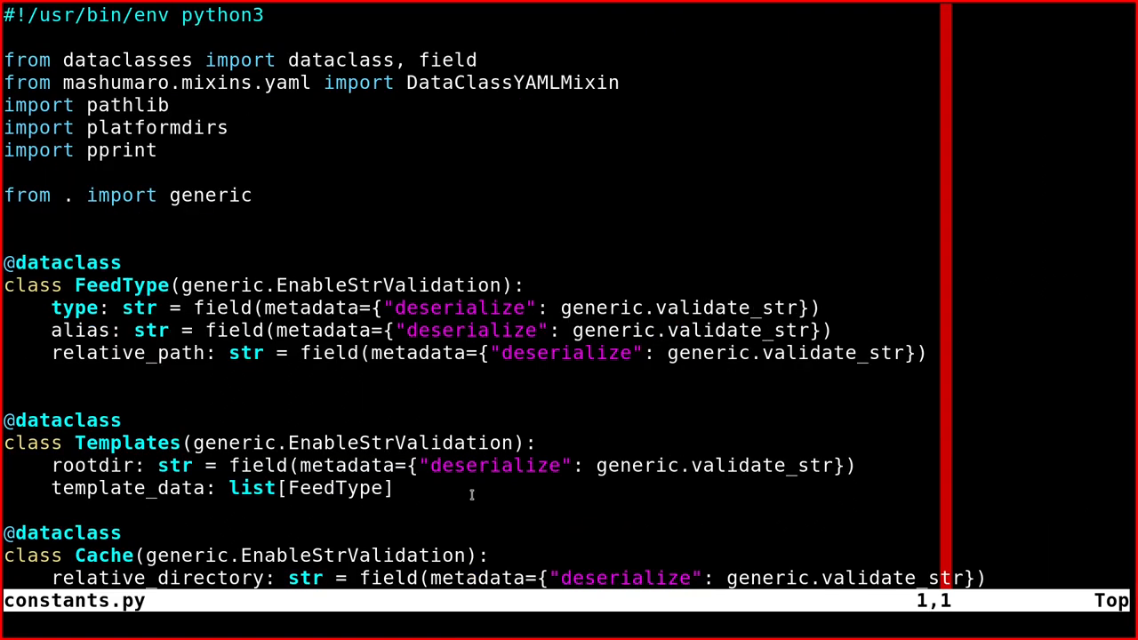
mouse_move(229, 487)
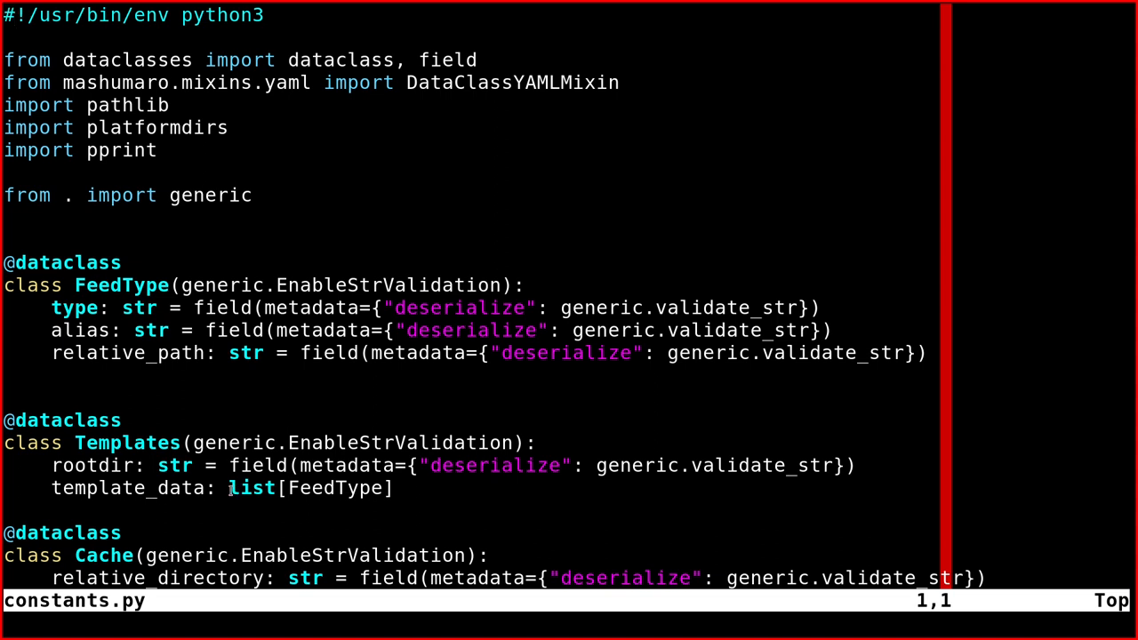
Select a word in the Templates dataclass's template_data line.
double_click(253, 488)
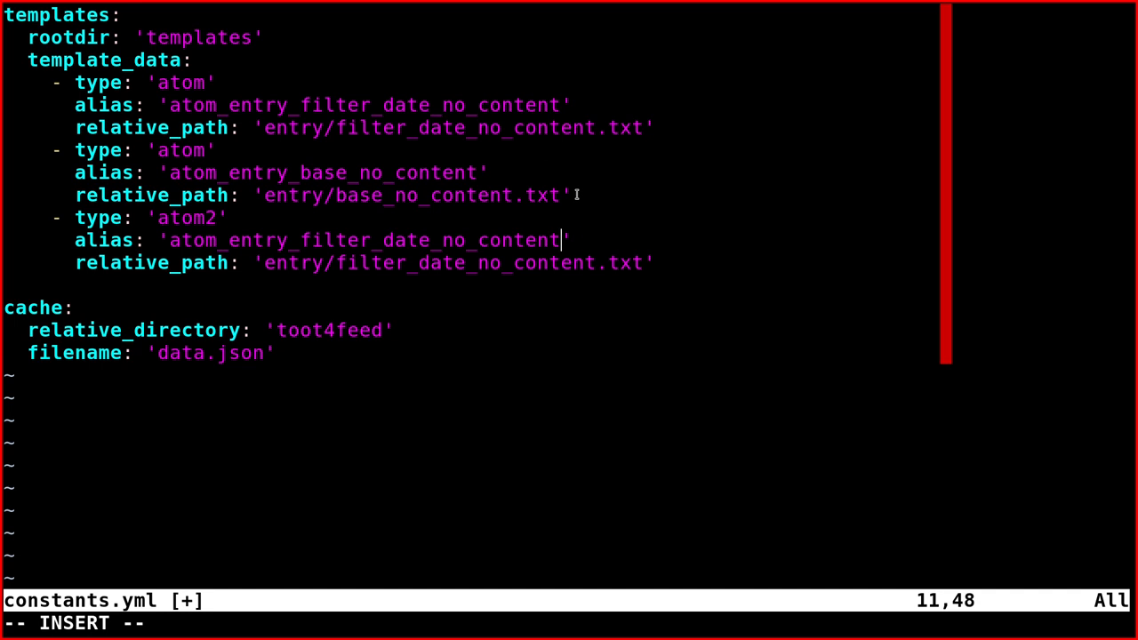
Extend the third entry's alias with '_whatever' and start editing its values.
type("_whatever")
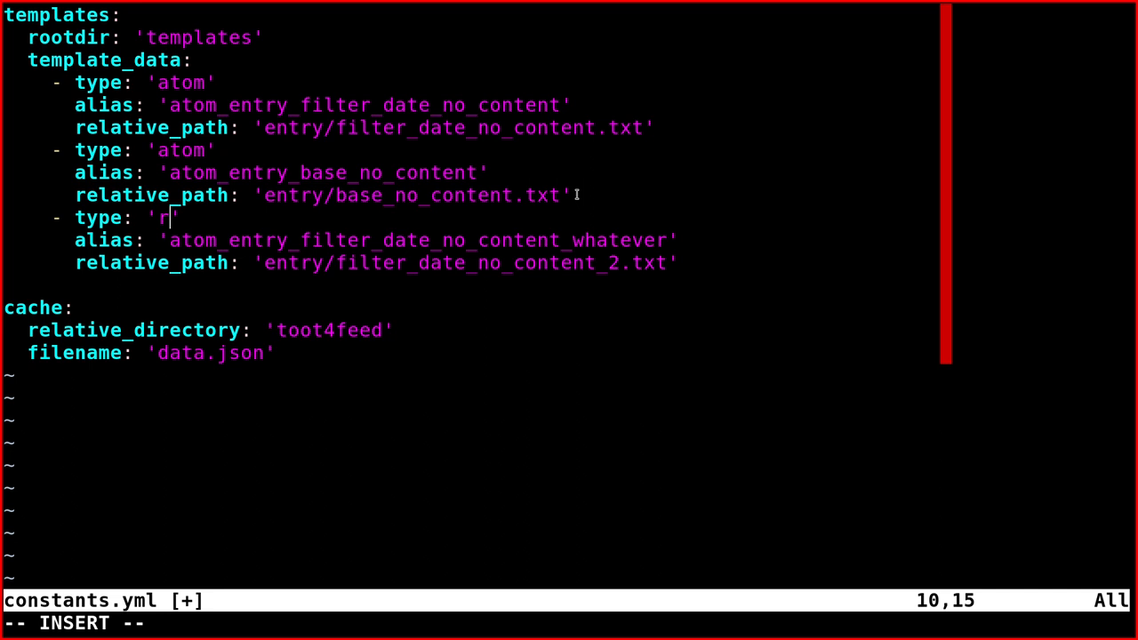
type("ss")
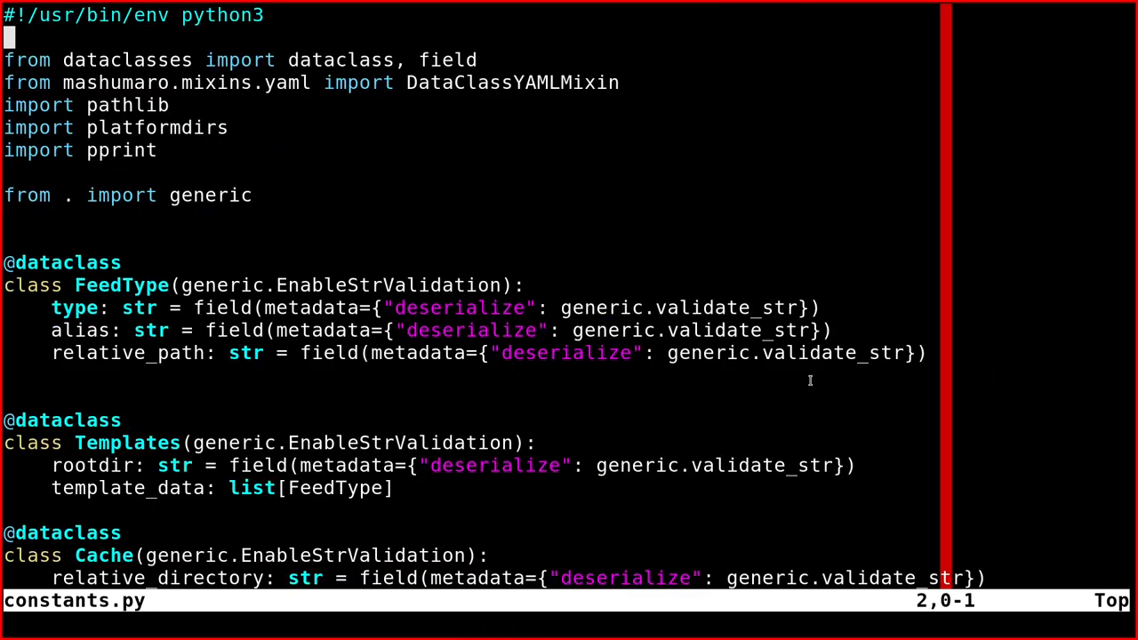
scroll("down", 3)
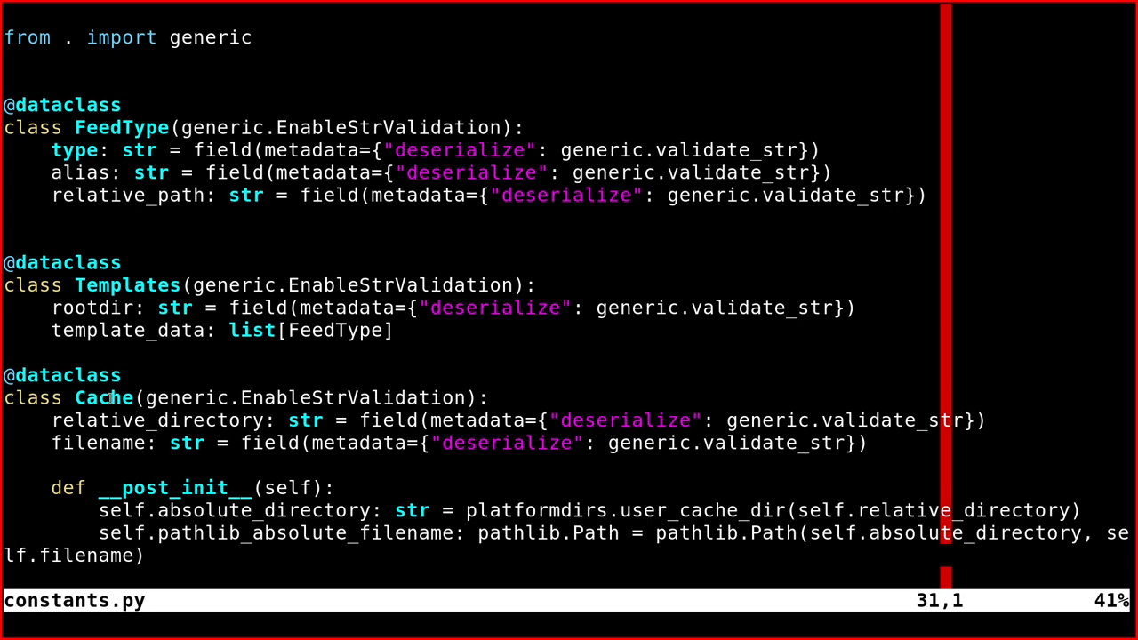
scroll("down", 3)
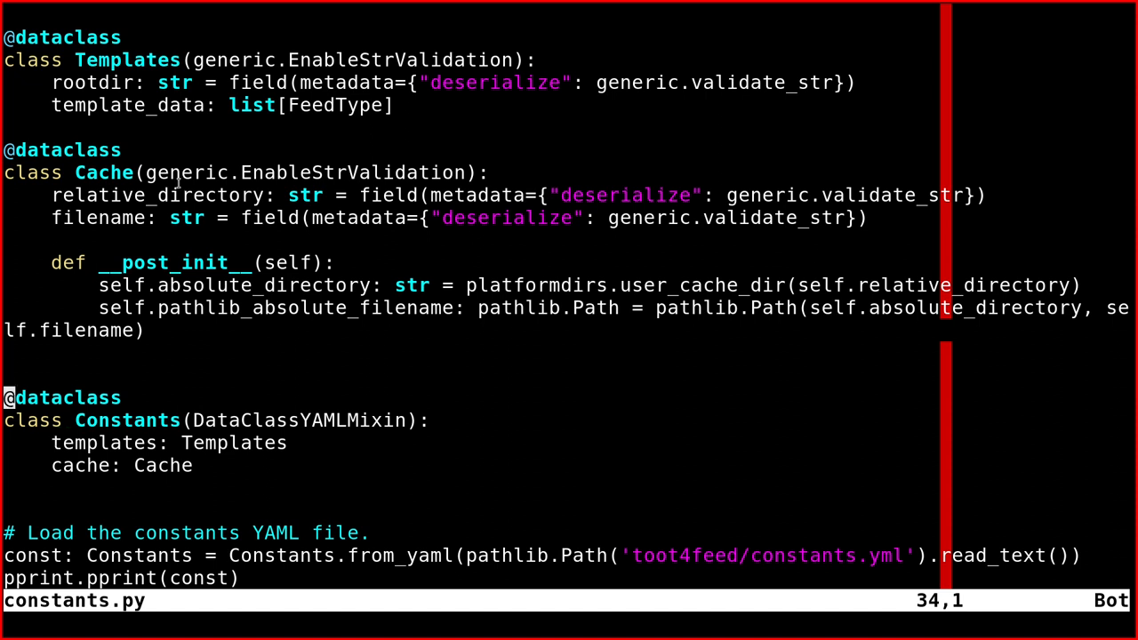
mouse_move(270, 455)
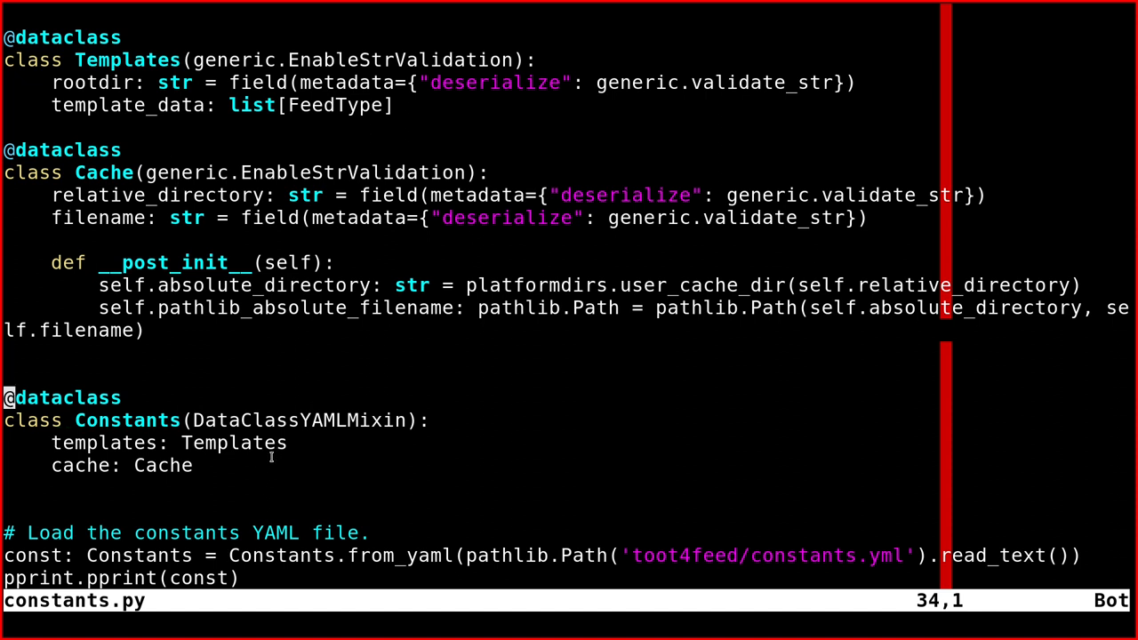
left_click_drag(44, 455, 311, 455)
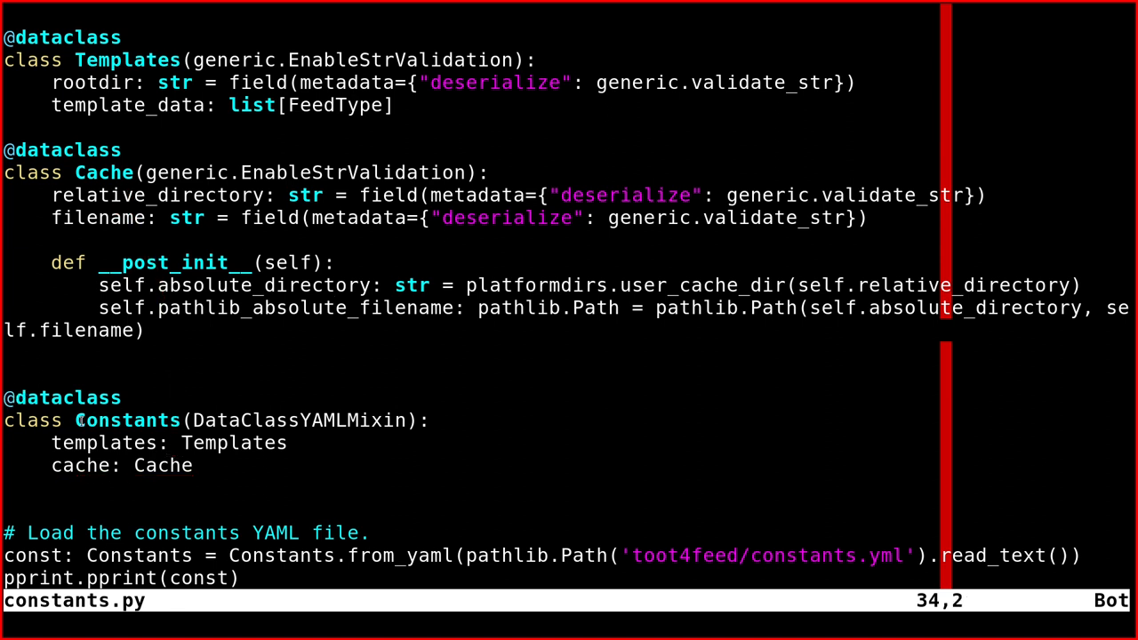
double_click(126, 420)
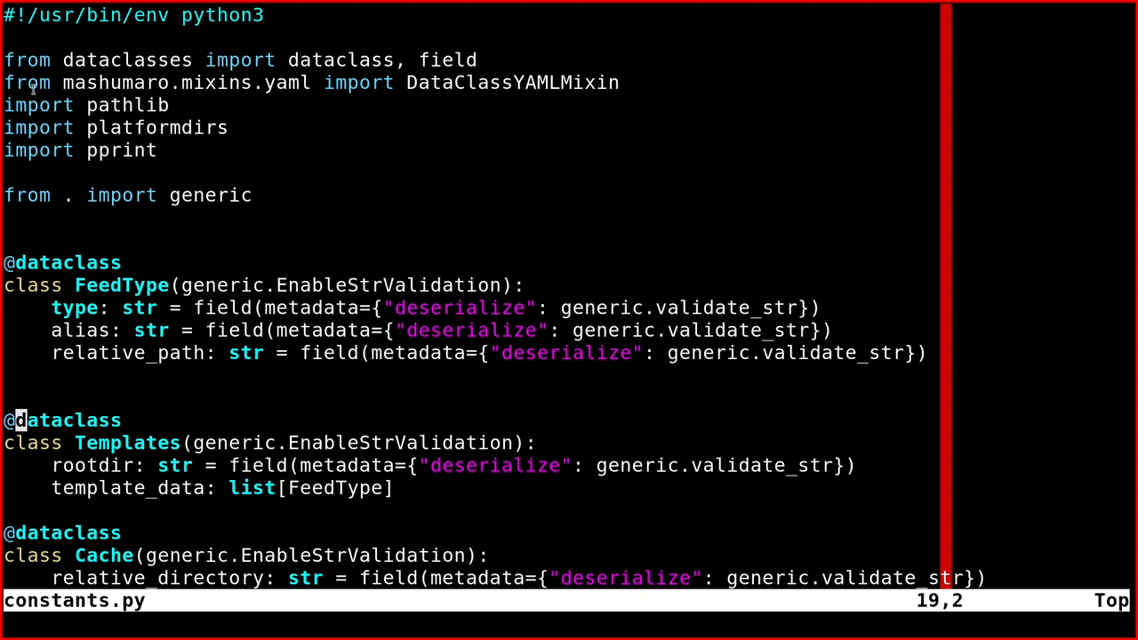
double_click(115, 82)
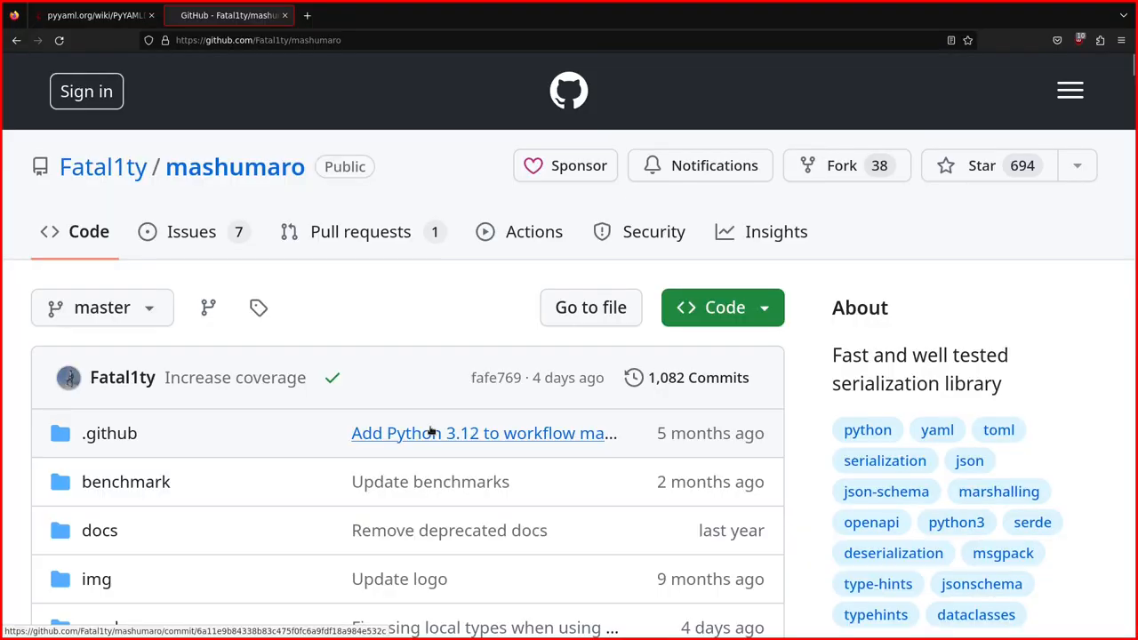
mouse_move(434, 434)
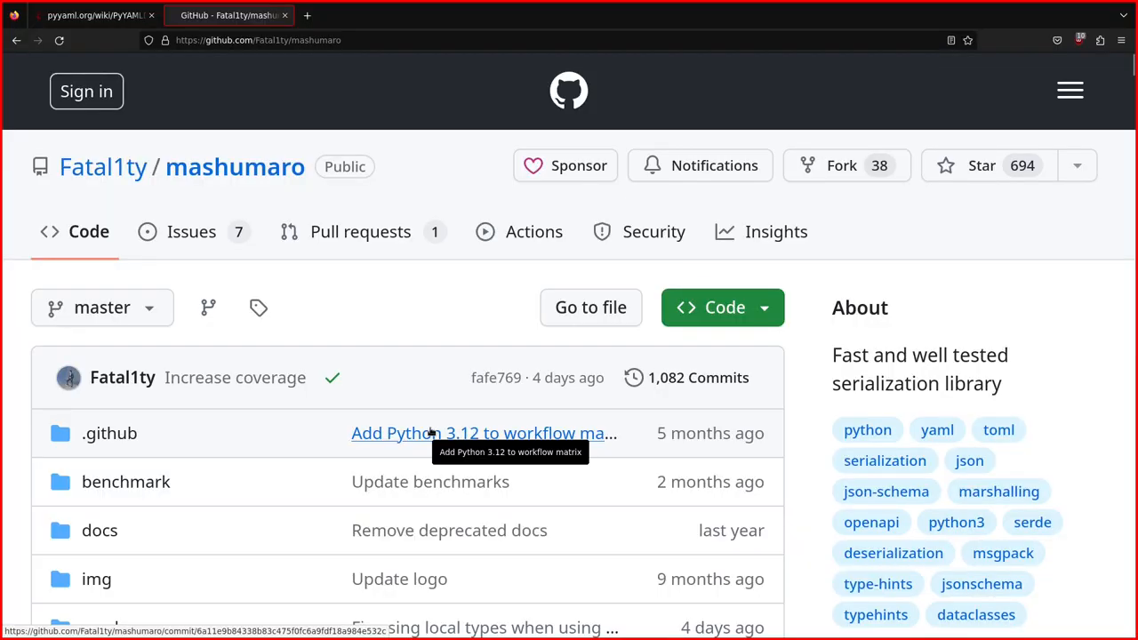
mouse_move(204, 149)
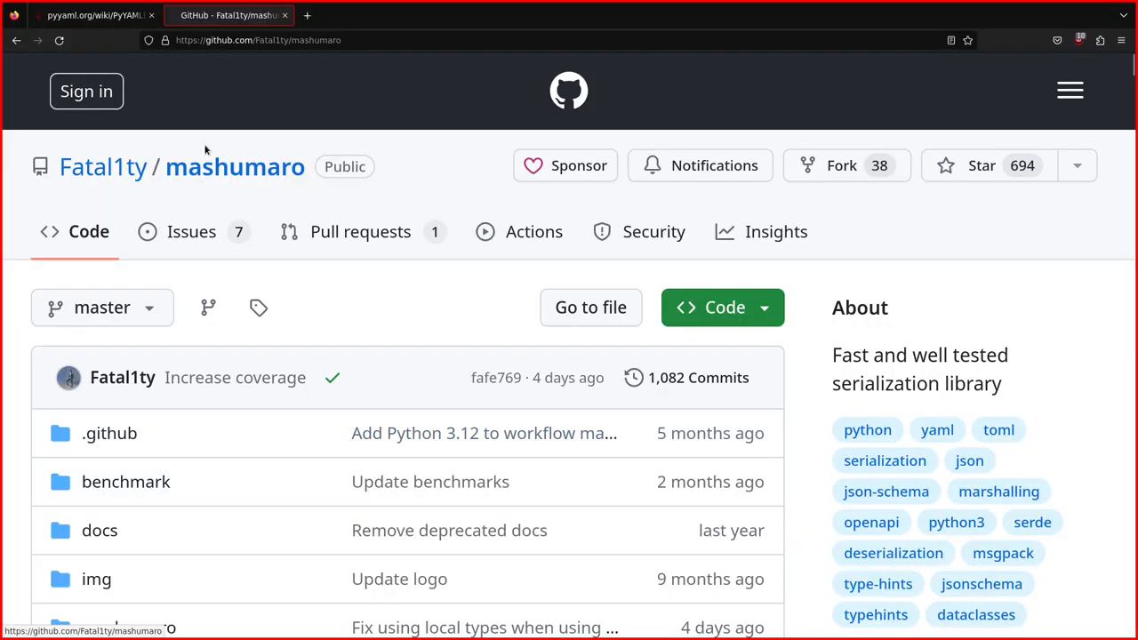
Scroll to the README's table of contents and jump to the YAML serialization section.
scroll("down", 3)
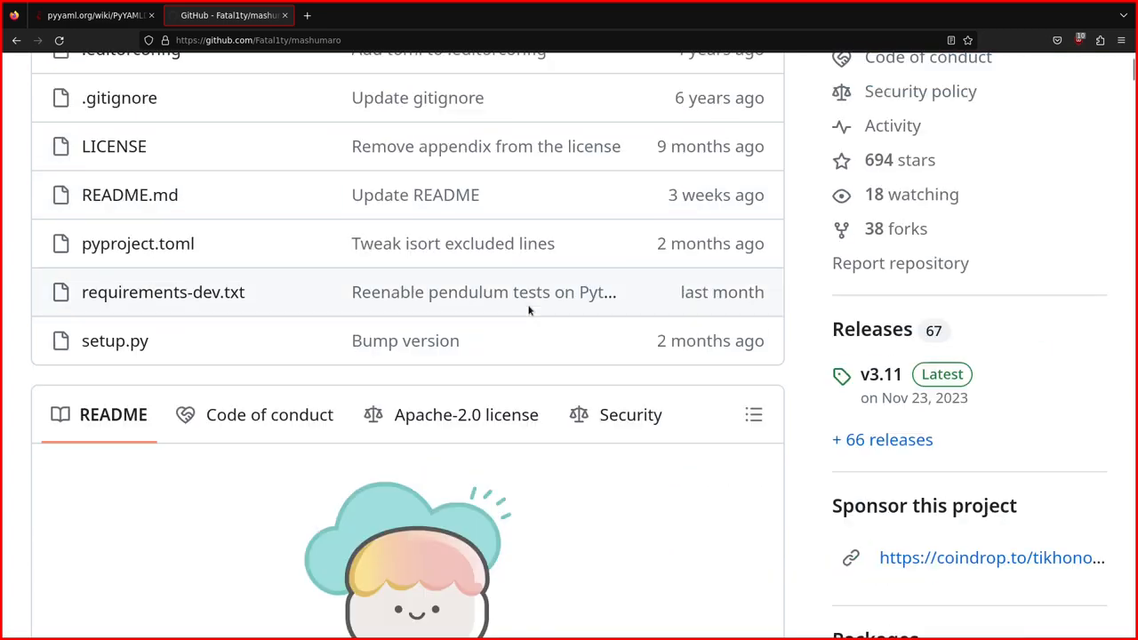
scroll("down", 3)
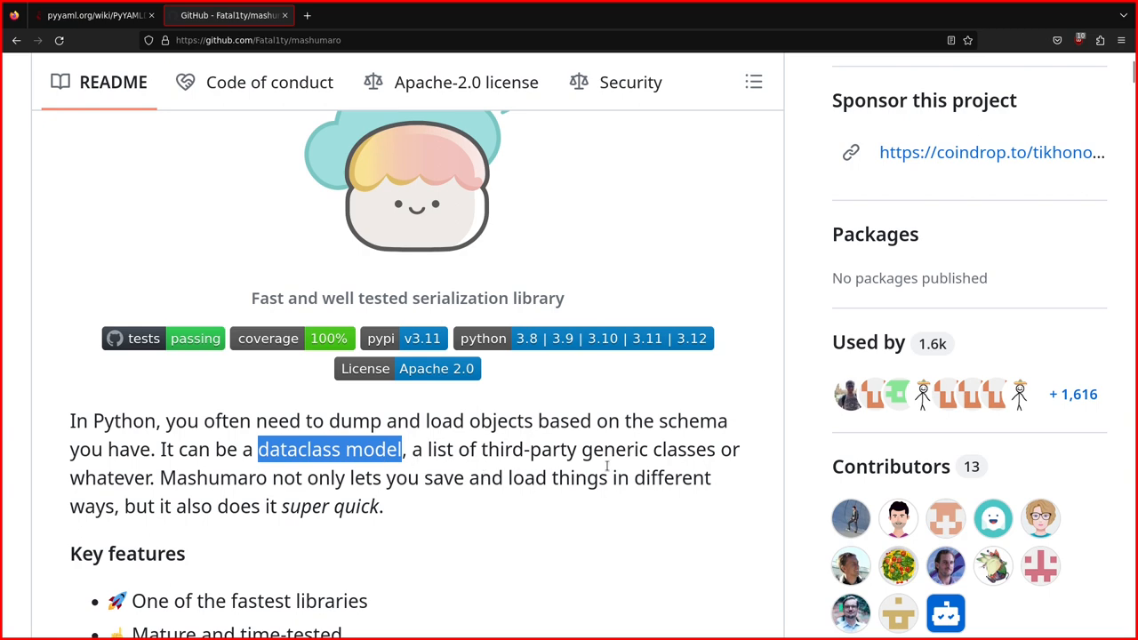
scroll("down", 3)
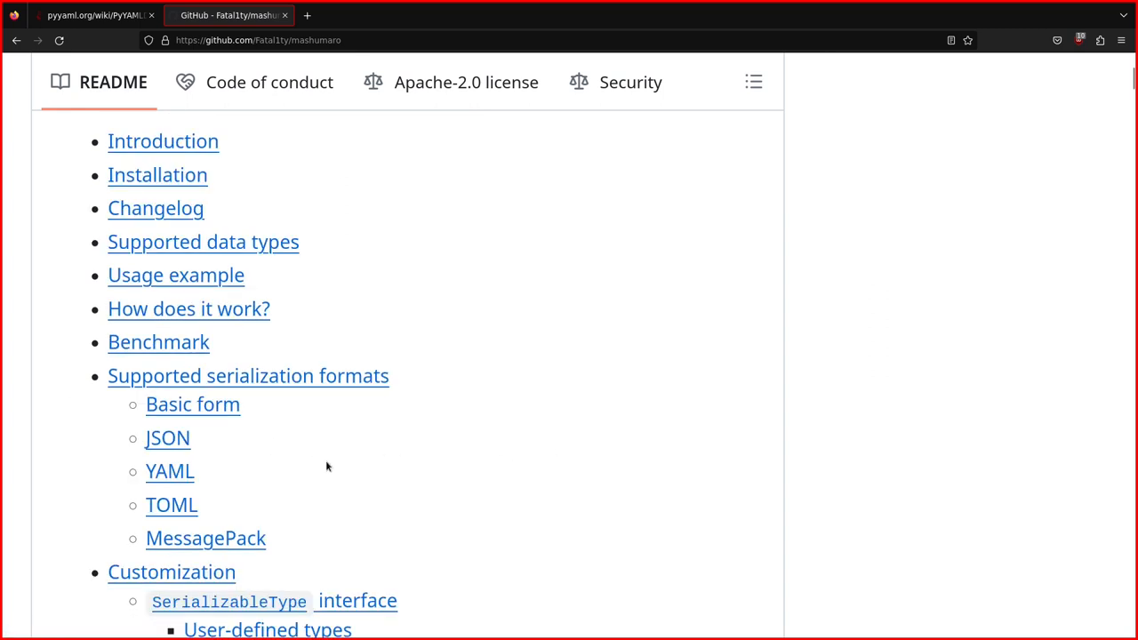
mouse_move(190, 471)
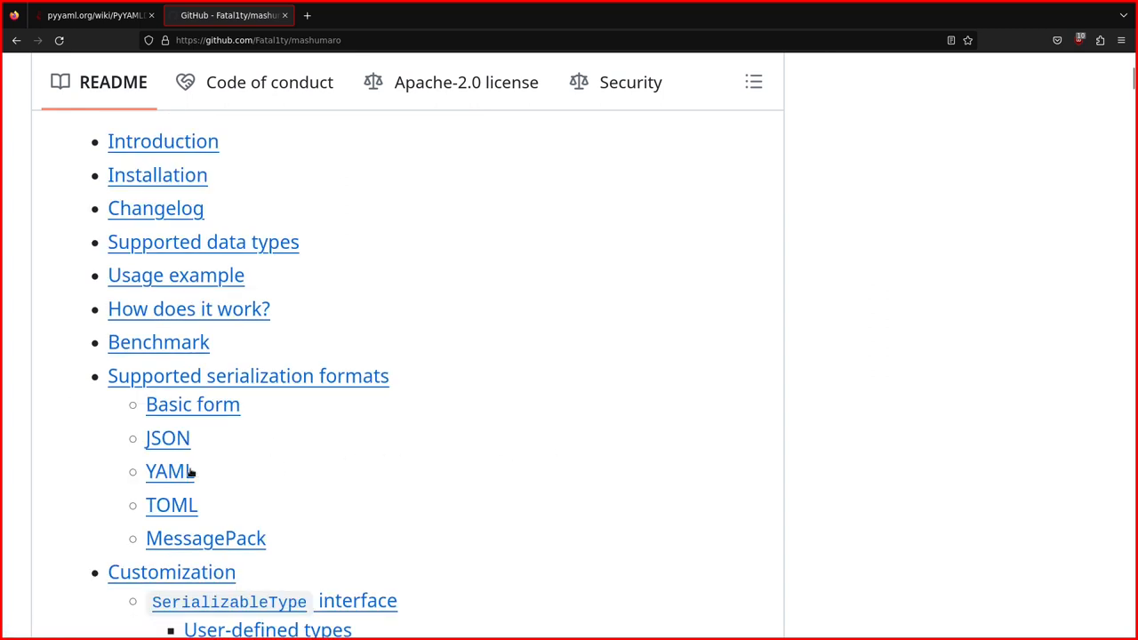
mouse_move(215, 448)
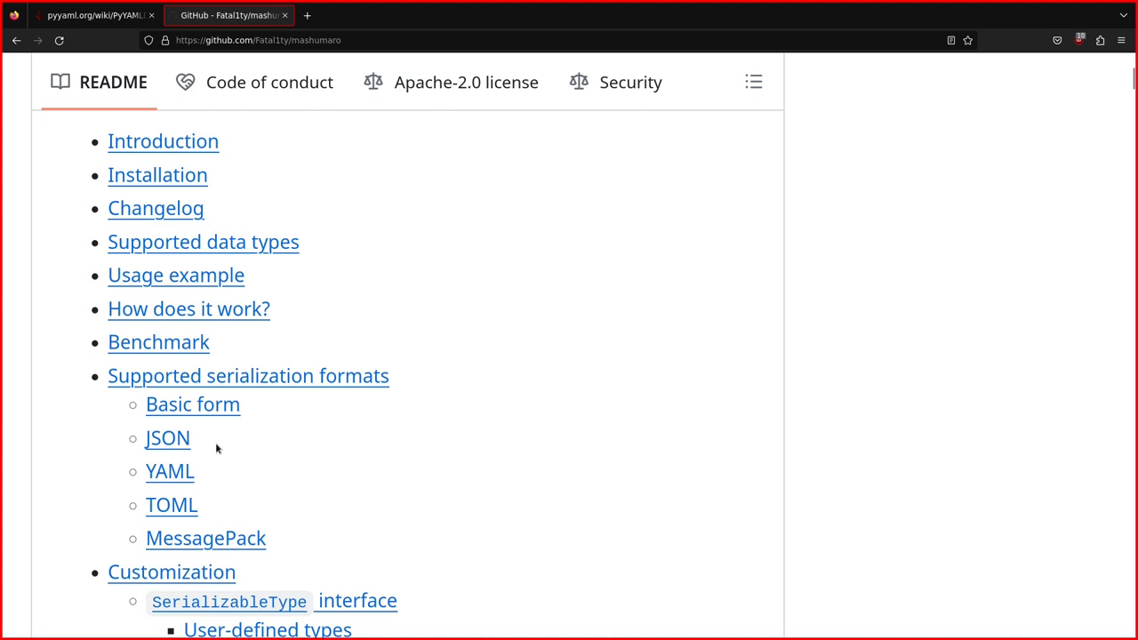
mouse_move(248, 487)
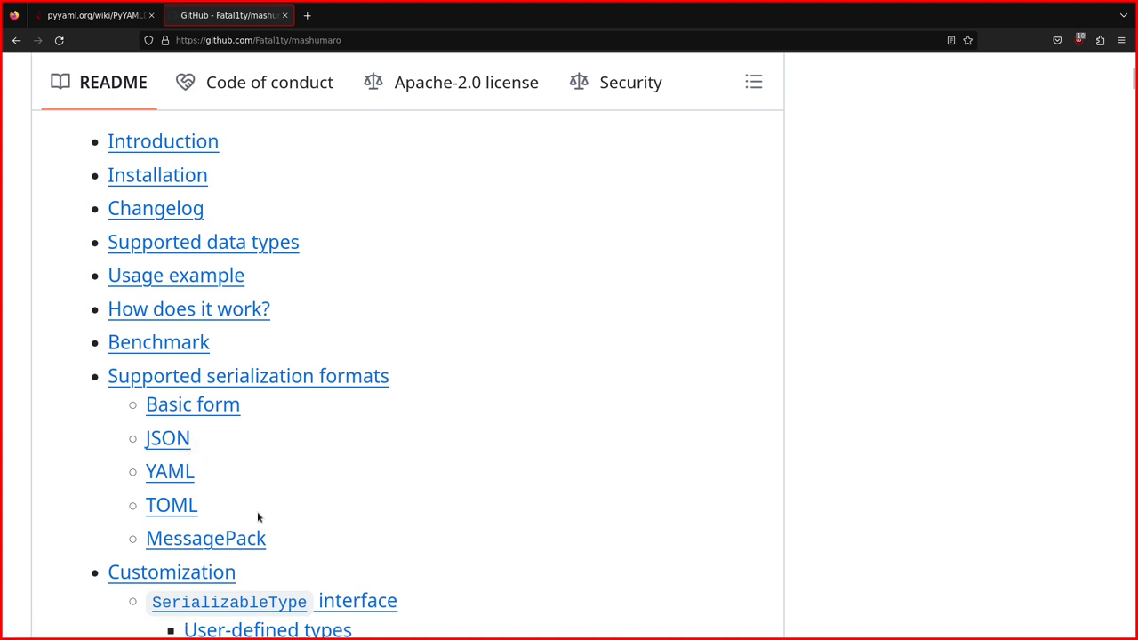
left_click(168, 469)
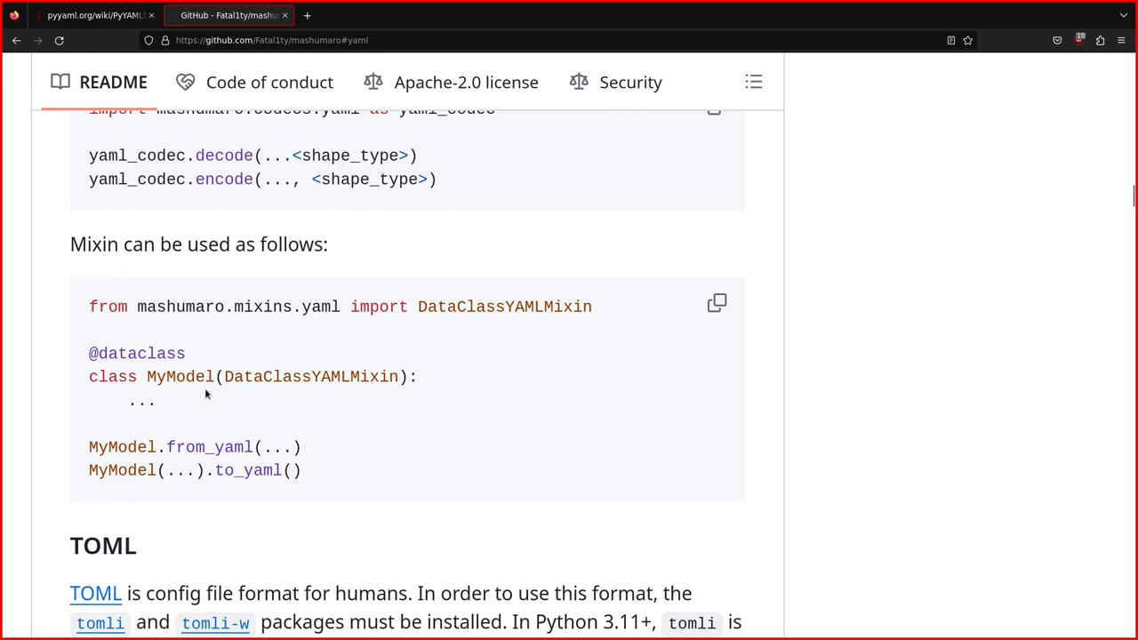
mouse_move(87, 453)
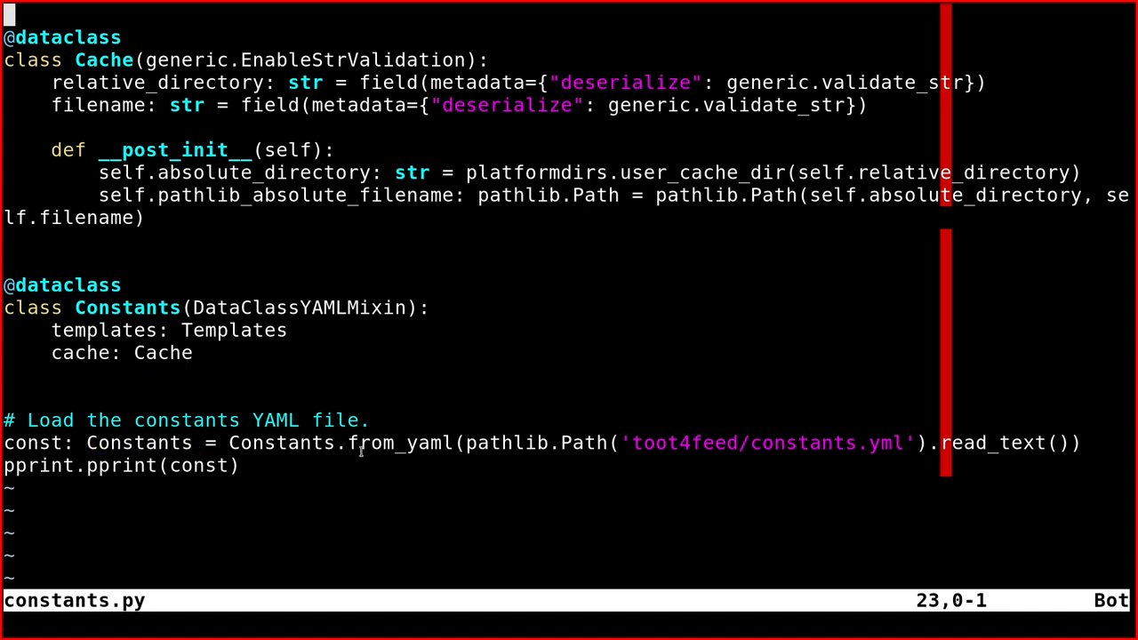
Highlight the from_yaml call, then enter python -m toot4feed.constants at the shell prompt.
double_click(398, 443)
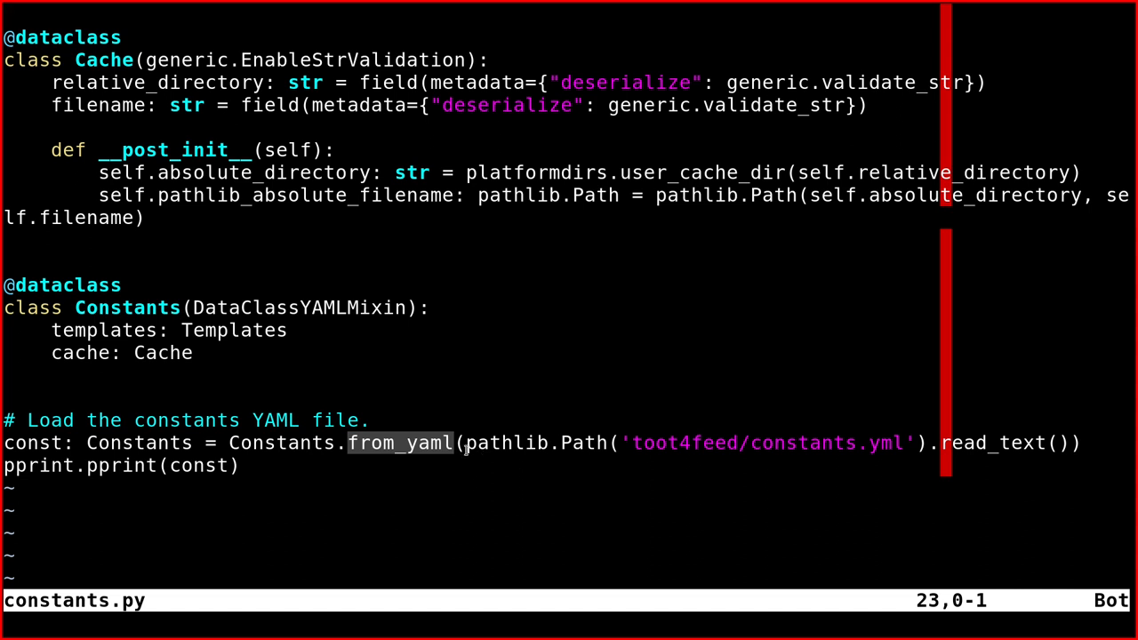
mouse_move(505, 452)
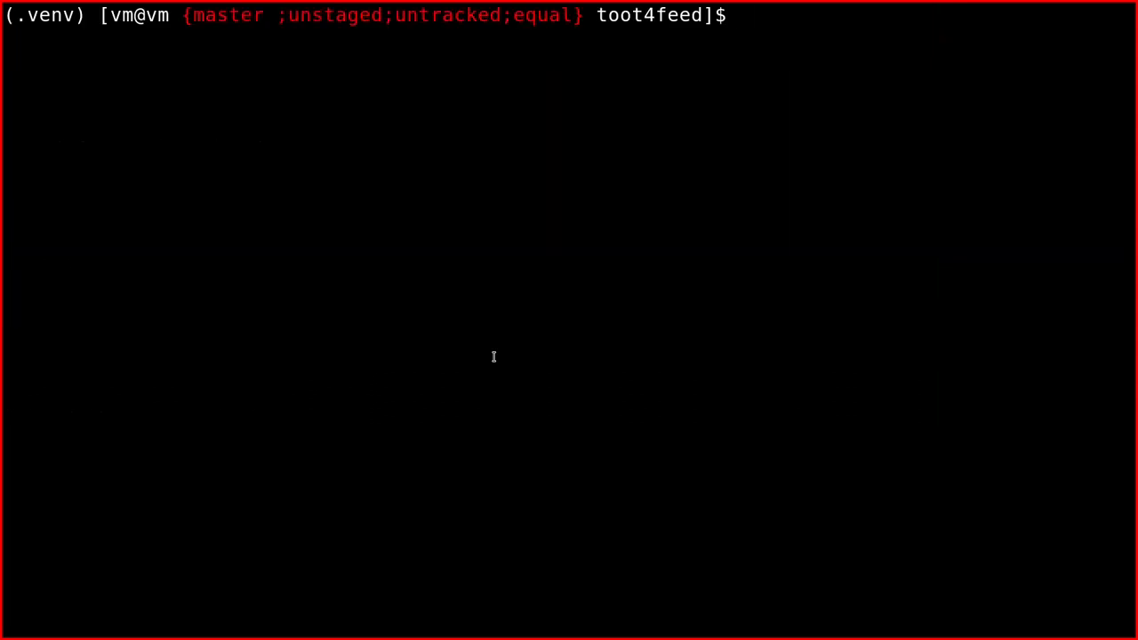
type("python -m toot4feed.constants")
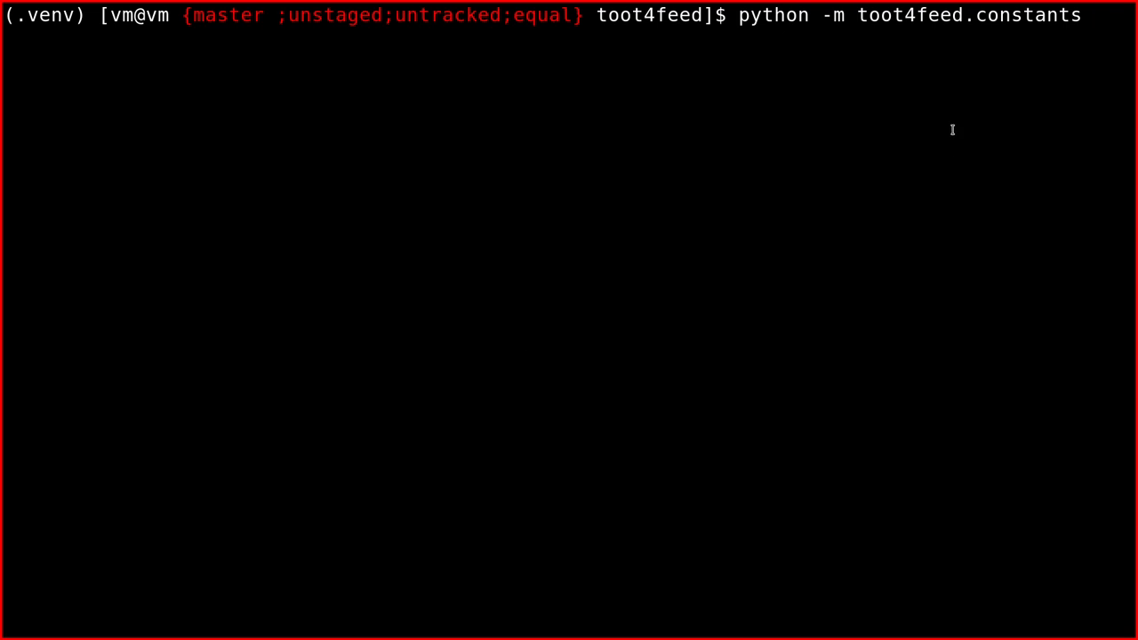
Select words in the printed Constants output to inspect the templates and cache values.
double_click(969, 14)
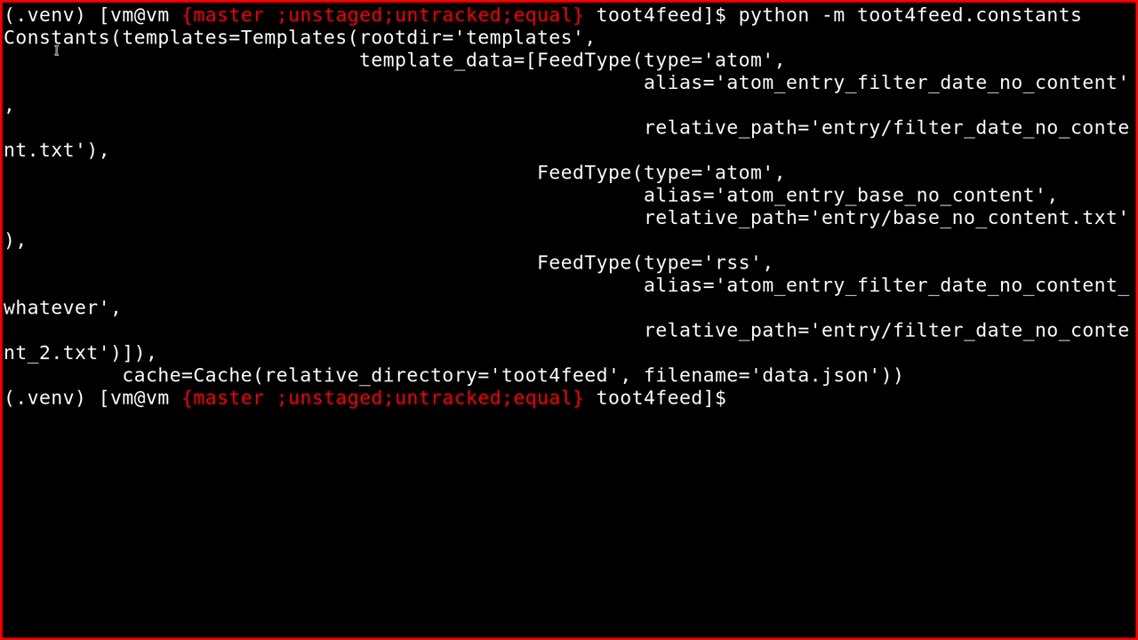
double_click(55, 37)
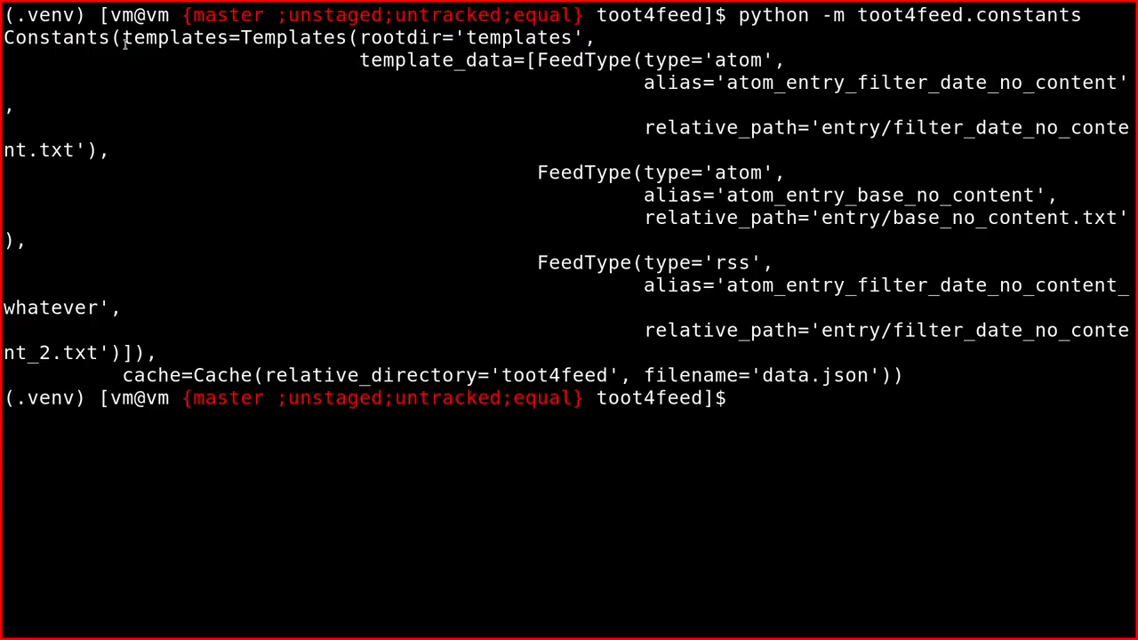
double_click(178, 37)
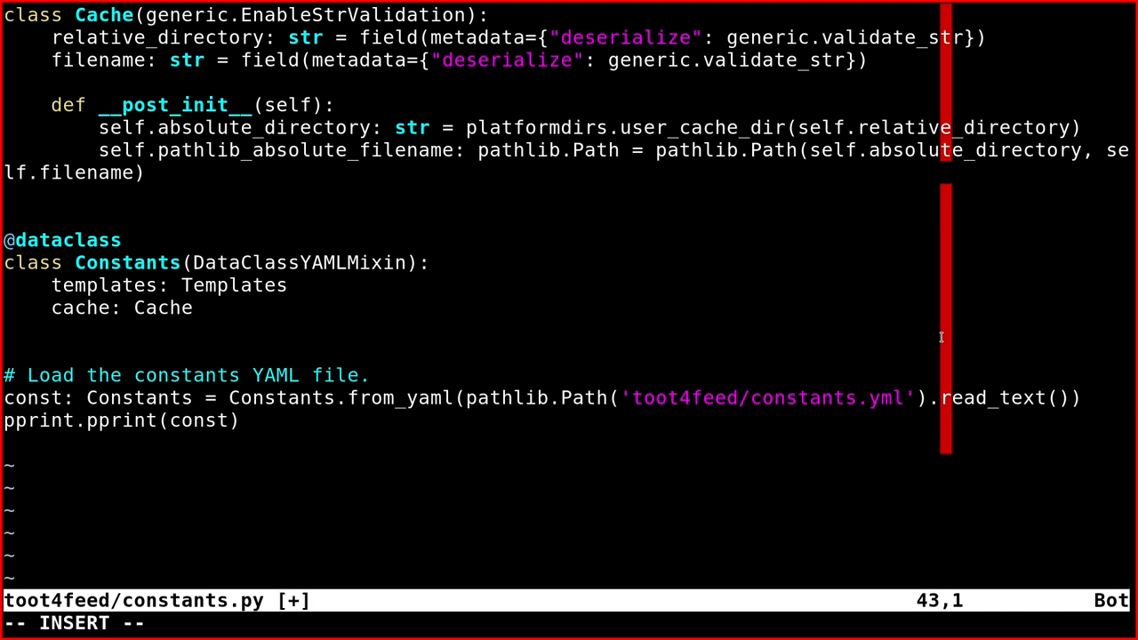
Add print(const.templates.rootdir) and a print of template_data[-1] below the pprint line.
type("pr")
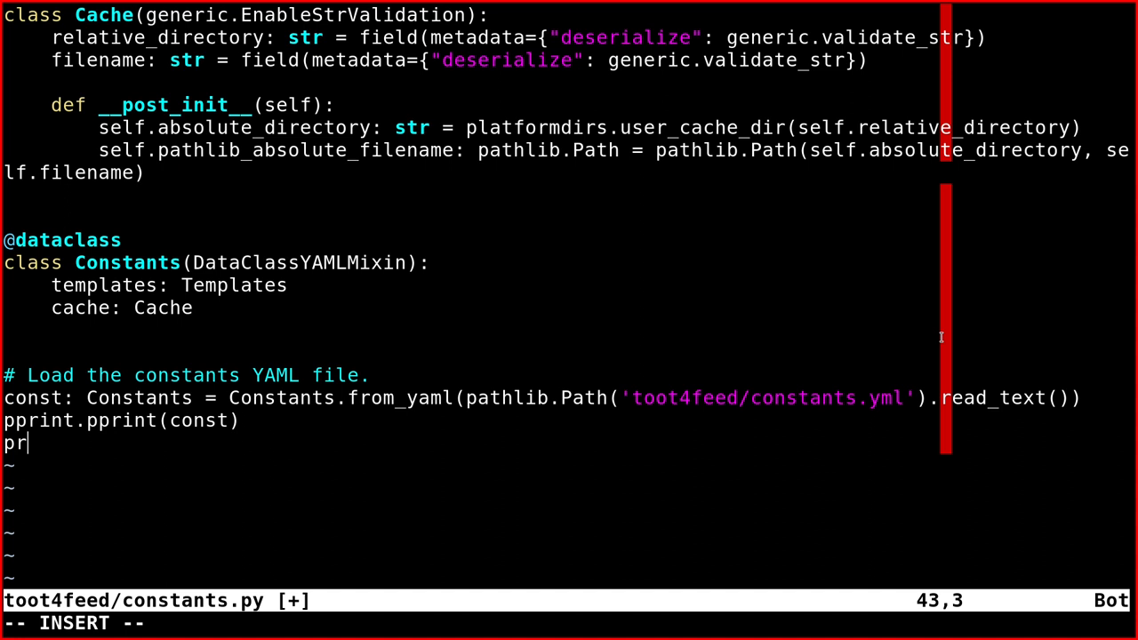
type("int(")
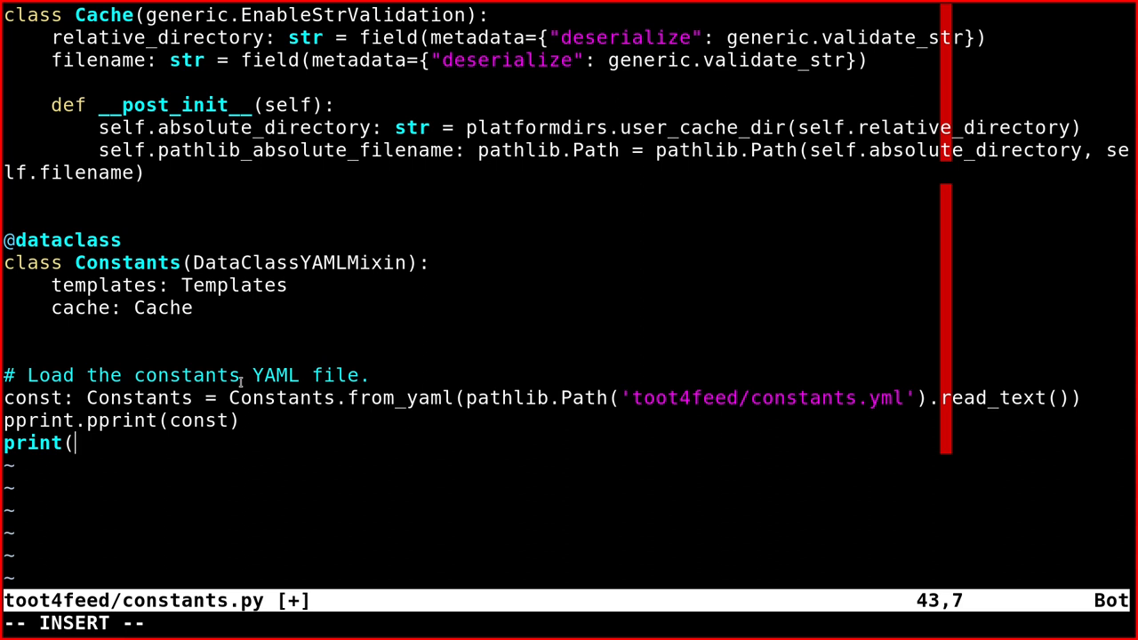
mouse_move(565, 330)
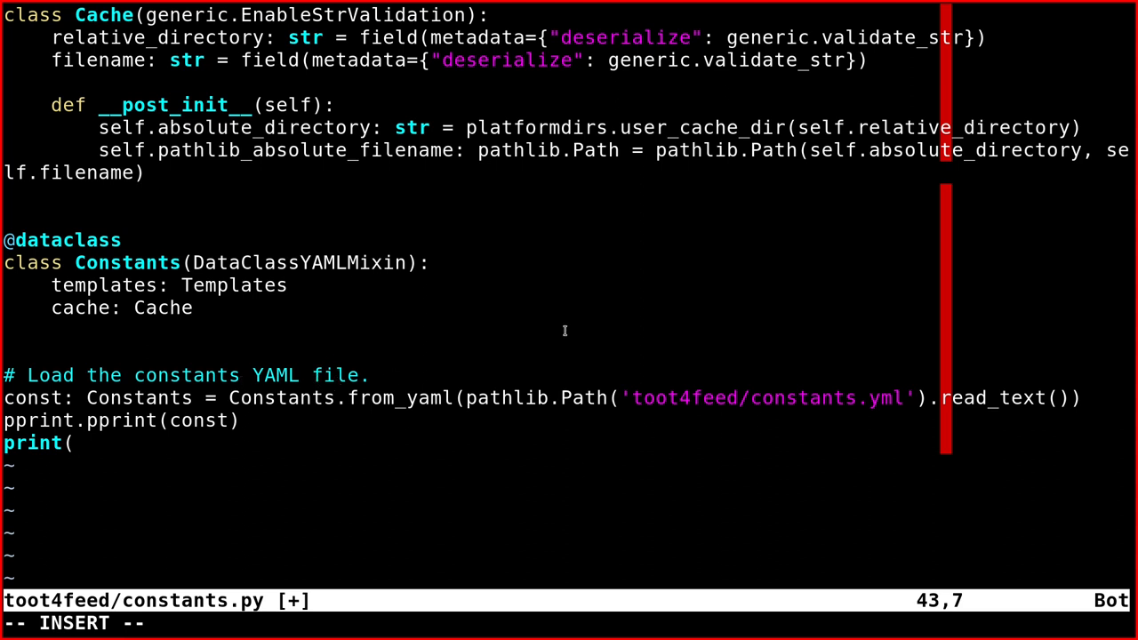
type("con")
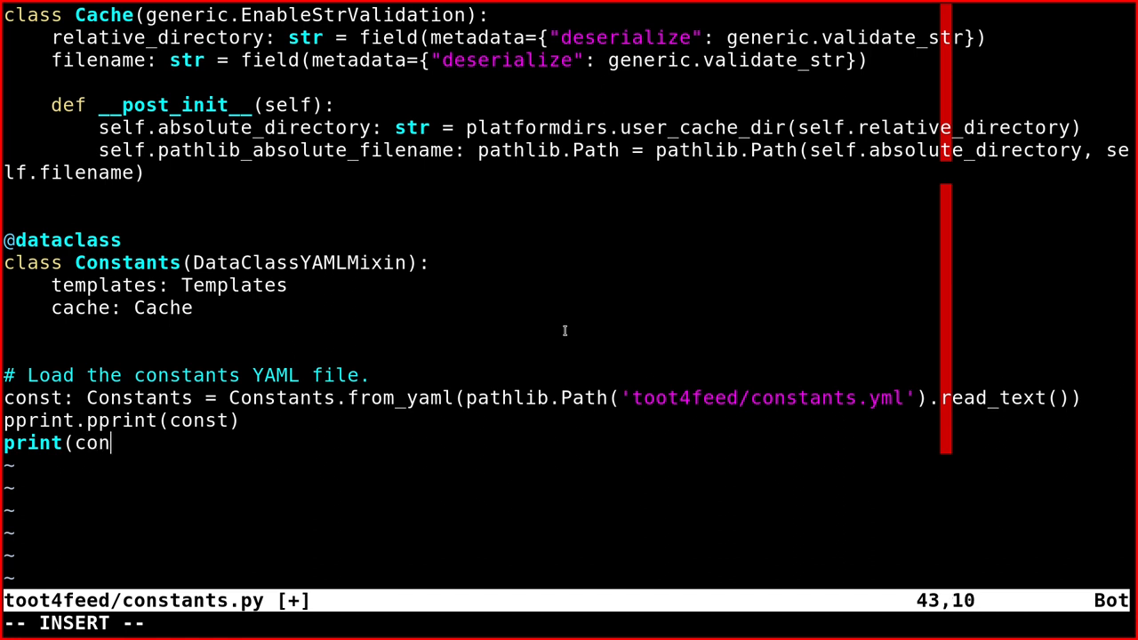
type("s")
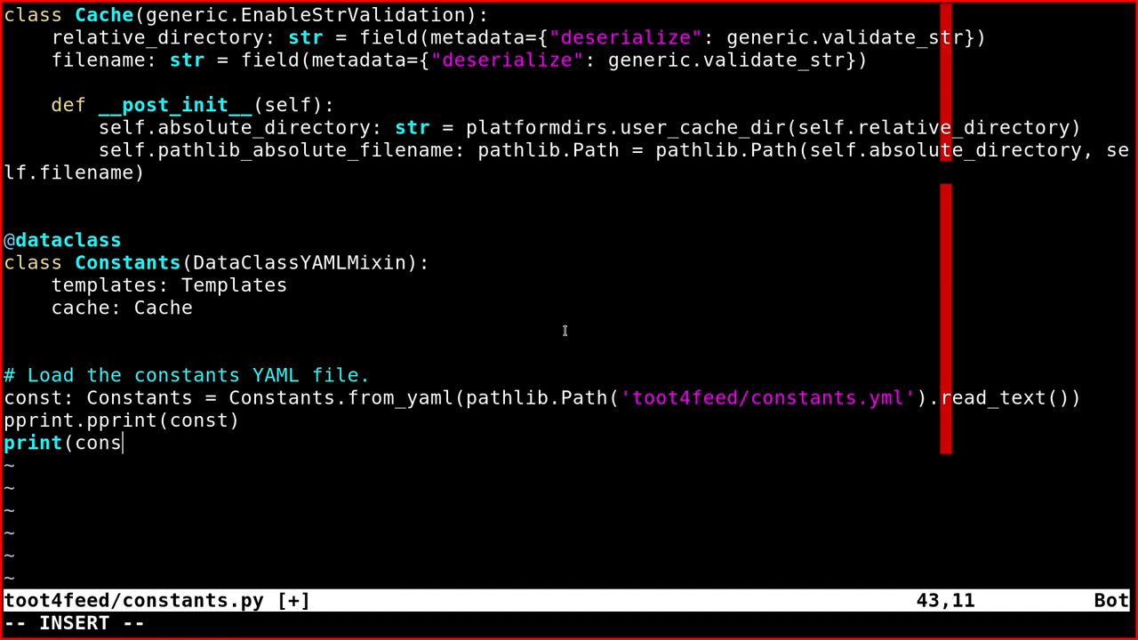
type("t.templates")
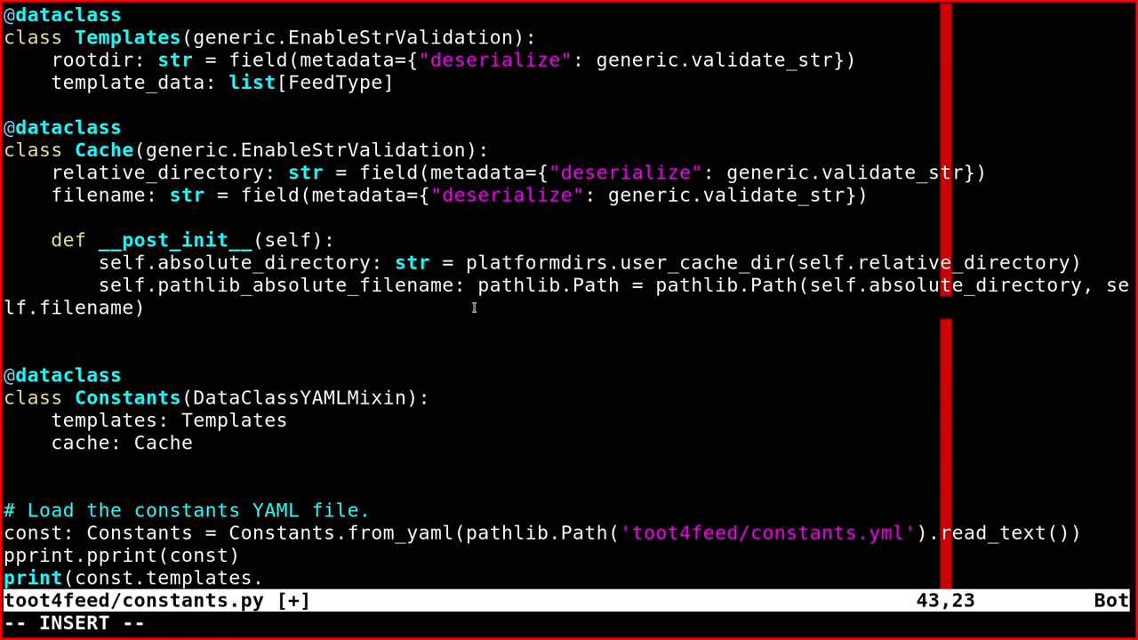
type(".rootdir")
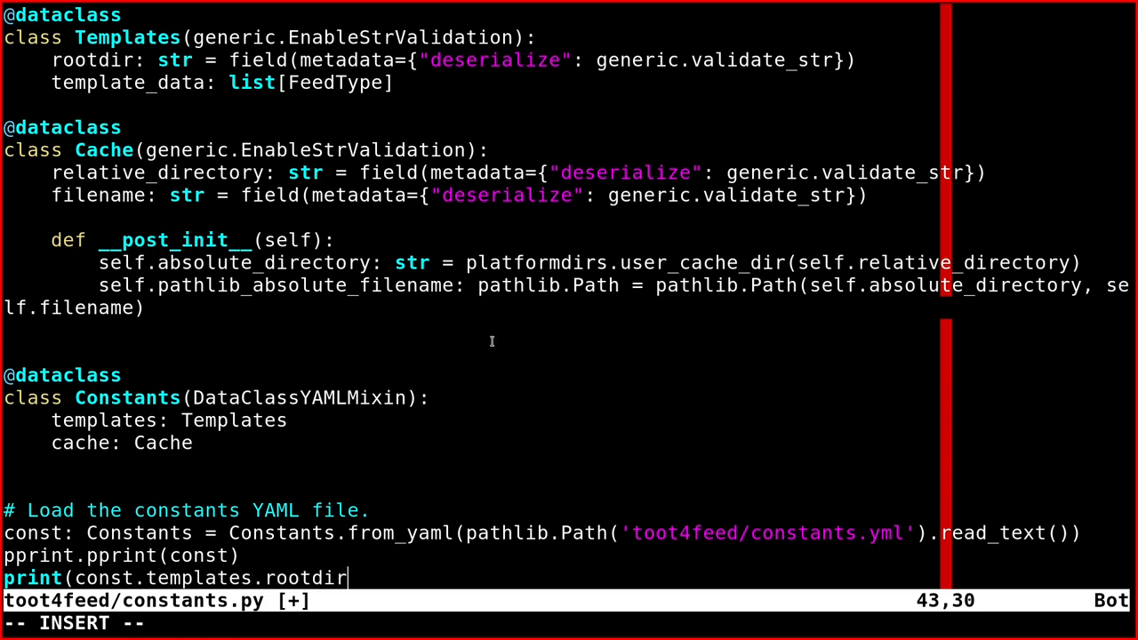
type(")")
type("print(const.templates.template_data")
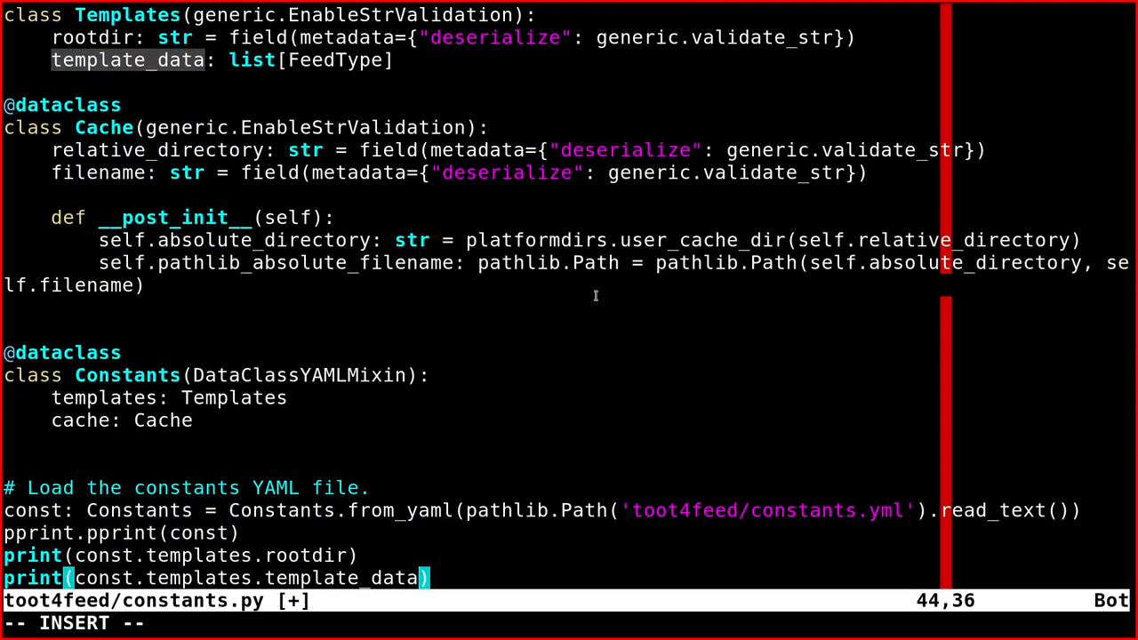
type("[-1]")
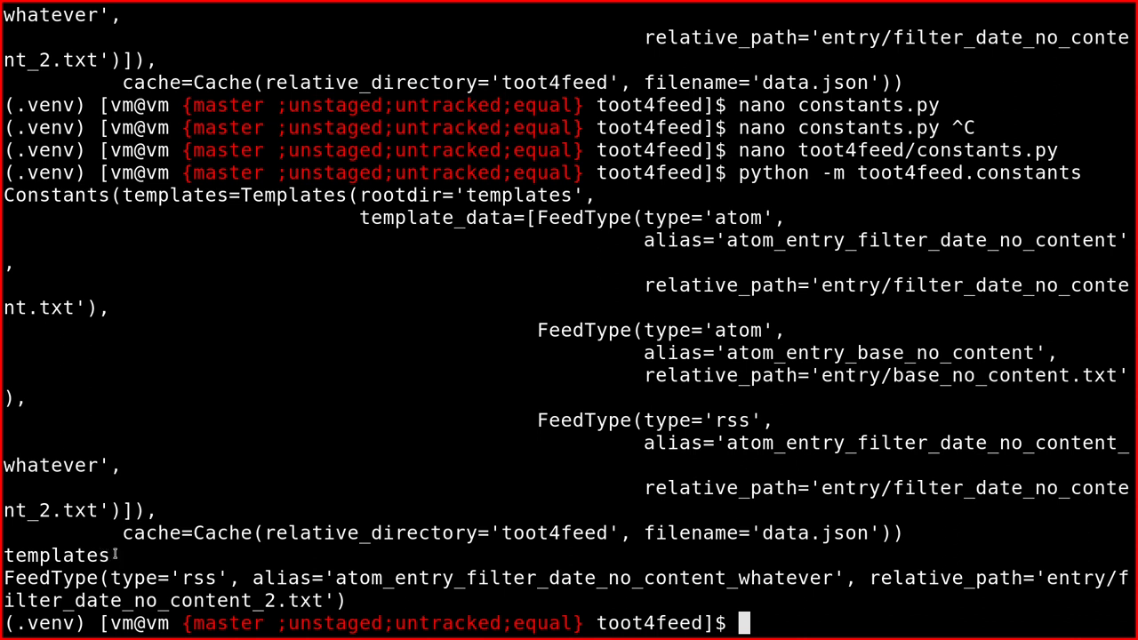
Select a word in the rerun output showing rootdir and the last FeedType entry.
double_click(57, 554)
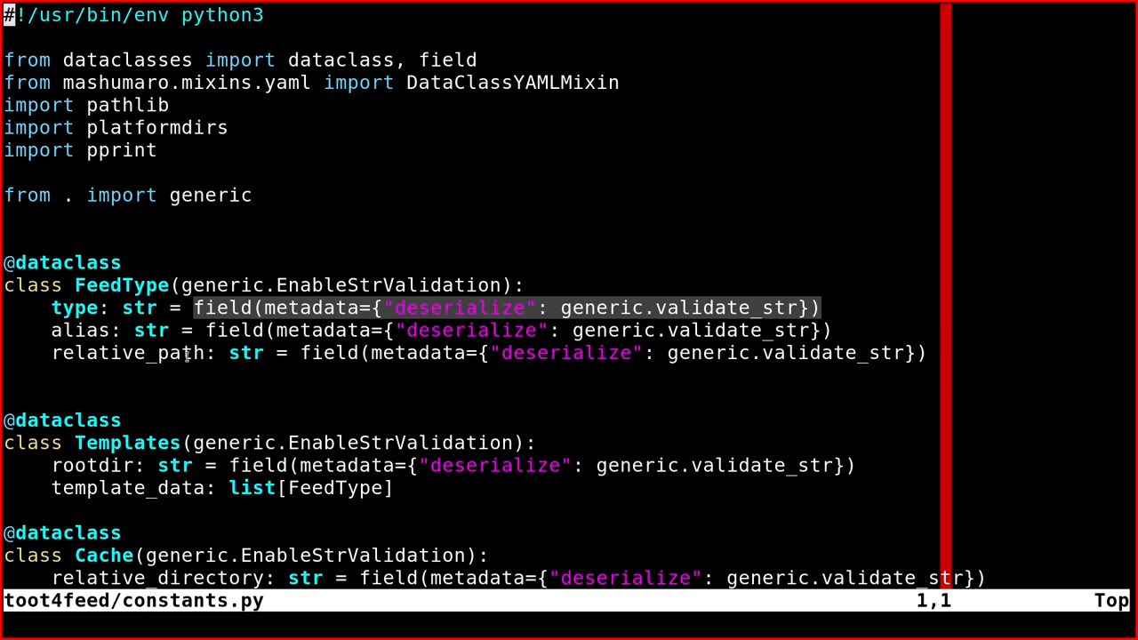
mouse_move(757, 341)
type("python -m toot4feed.constants")
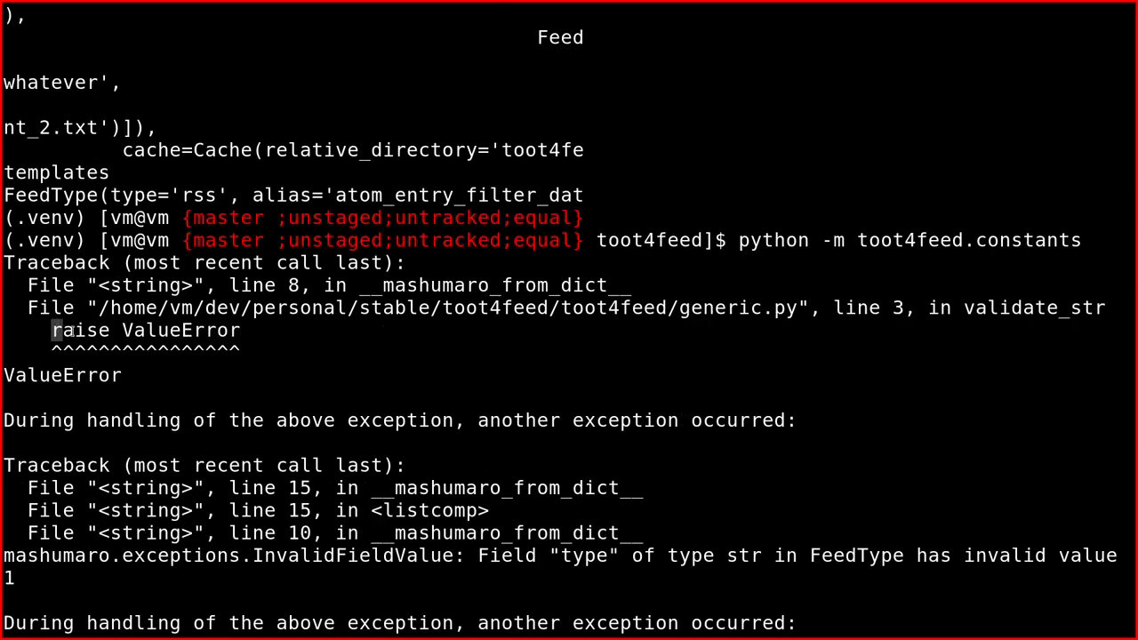
Scroll through the InvalidFieldValue traceback for FeedType's type value 1.
scroll("down", 3)
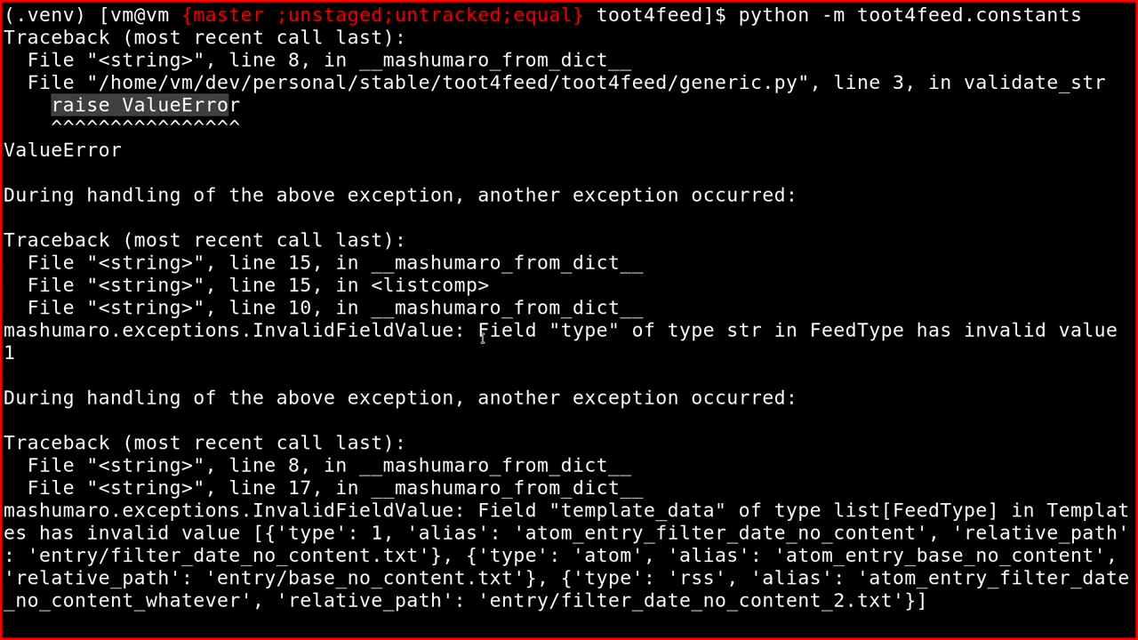
mouse_move(729, 338)
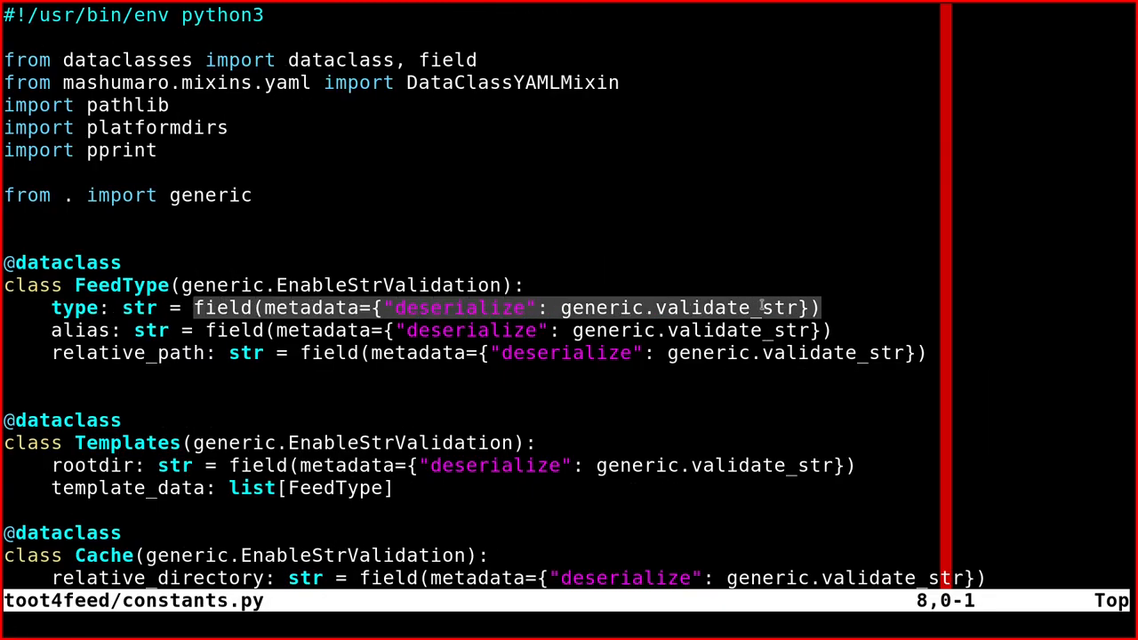
mouse_move(779, 291)
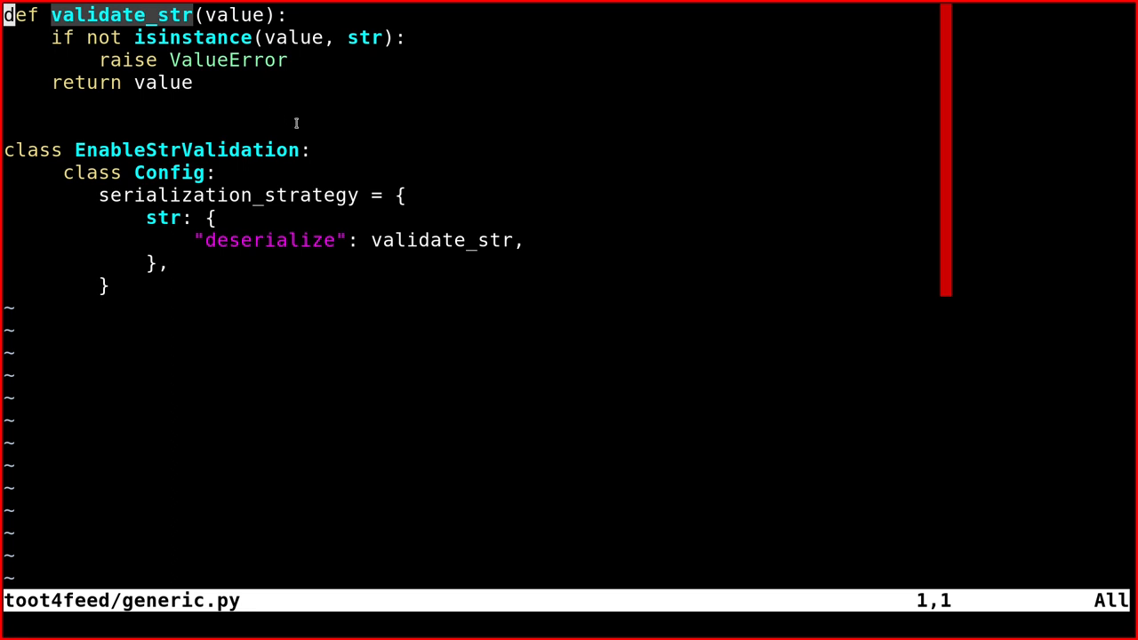
mouse_move(796, 296)
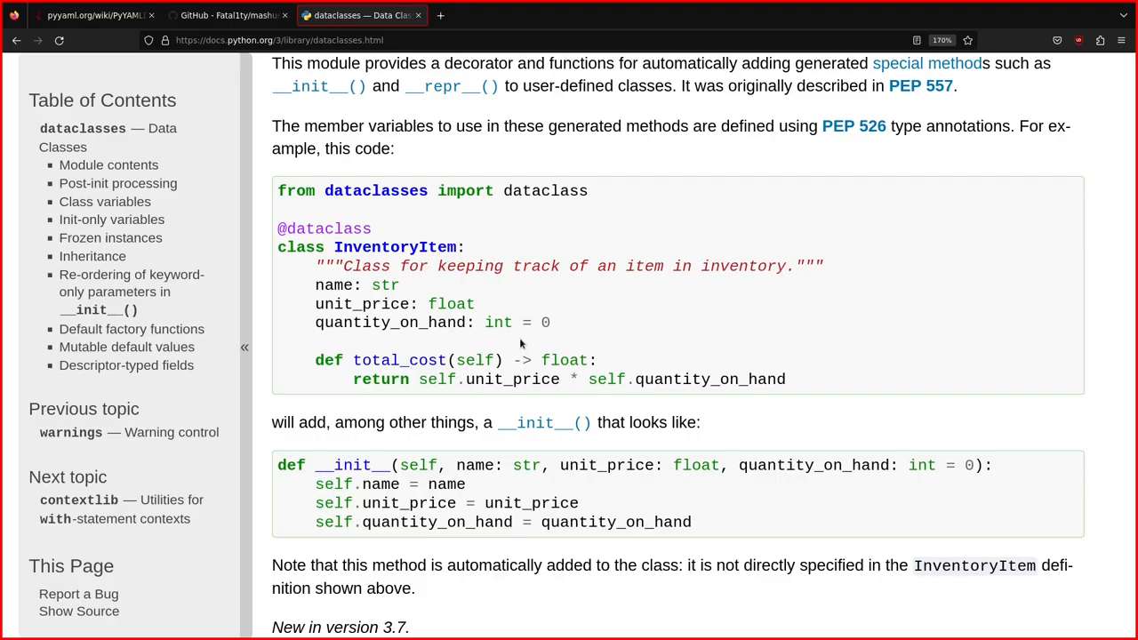
scroll("up", 3)
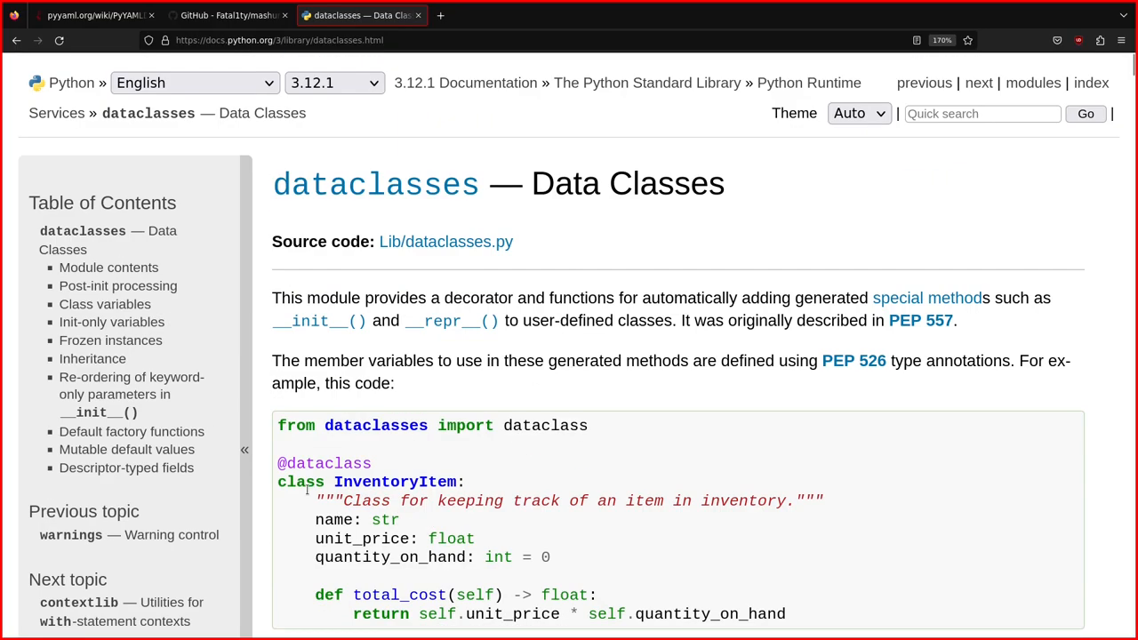
mouse_move(495, 548)
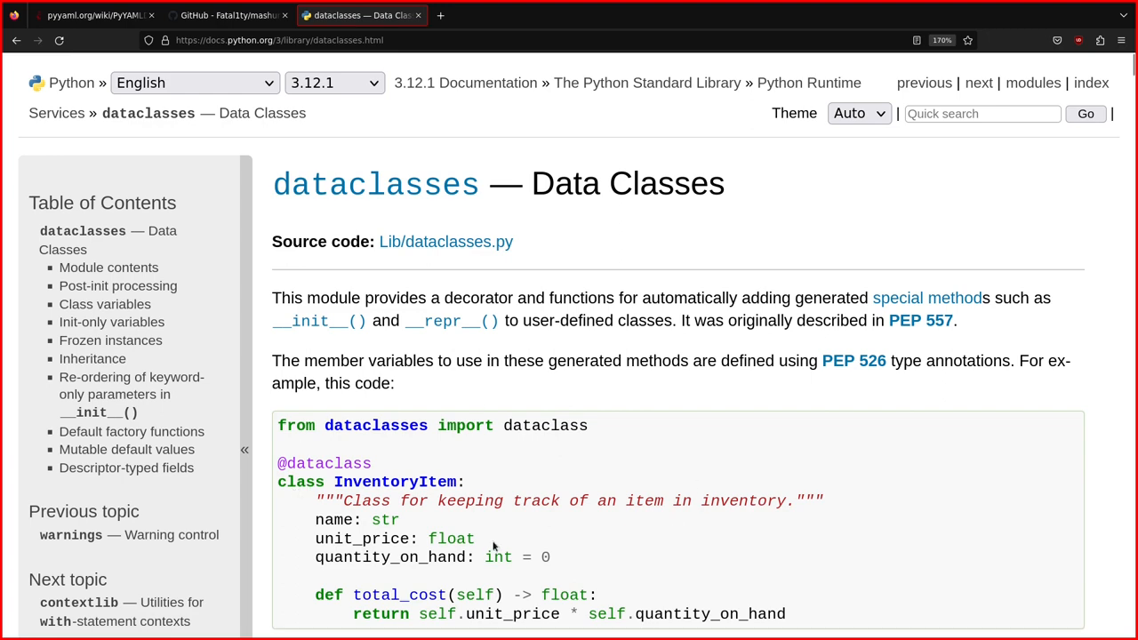
scroll("down", 3)
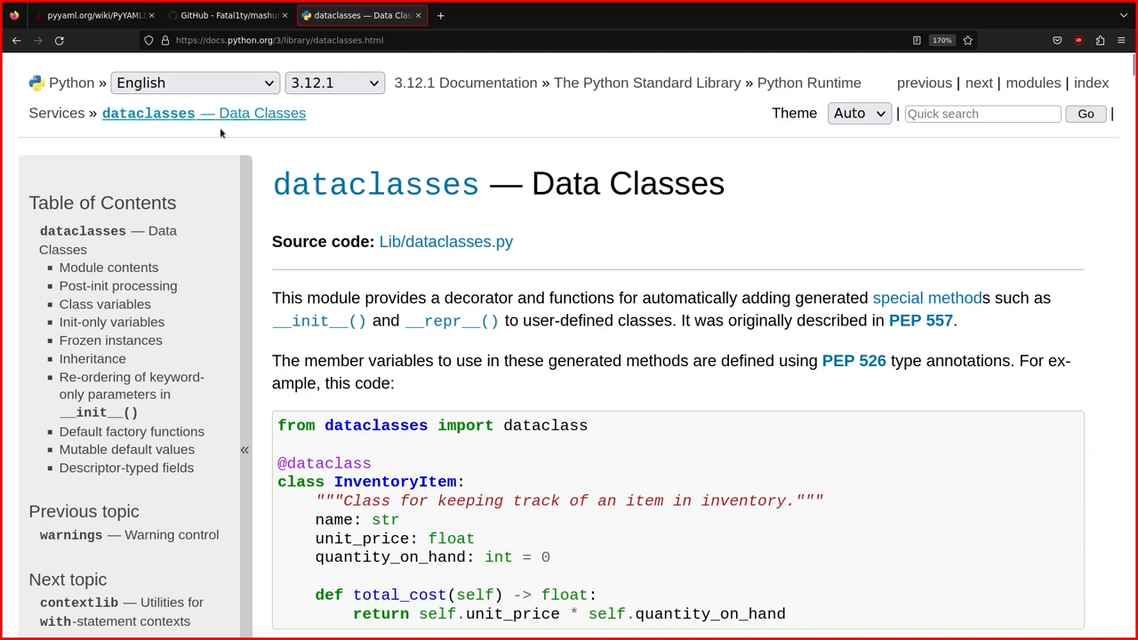
scroll("down", 3)
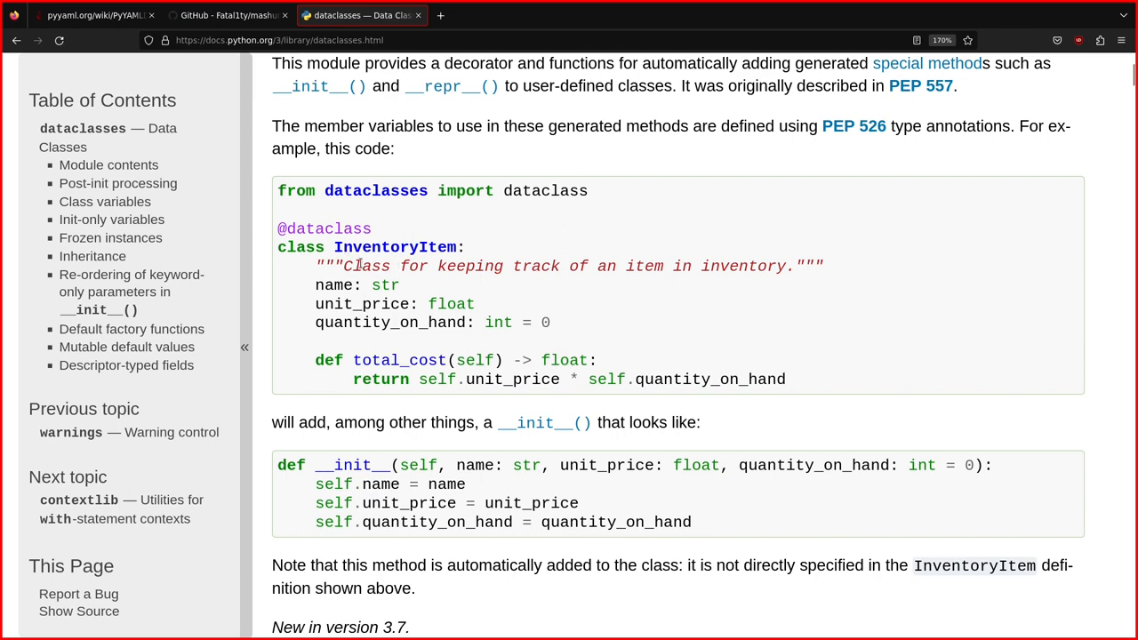
scroll("up", 3)
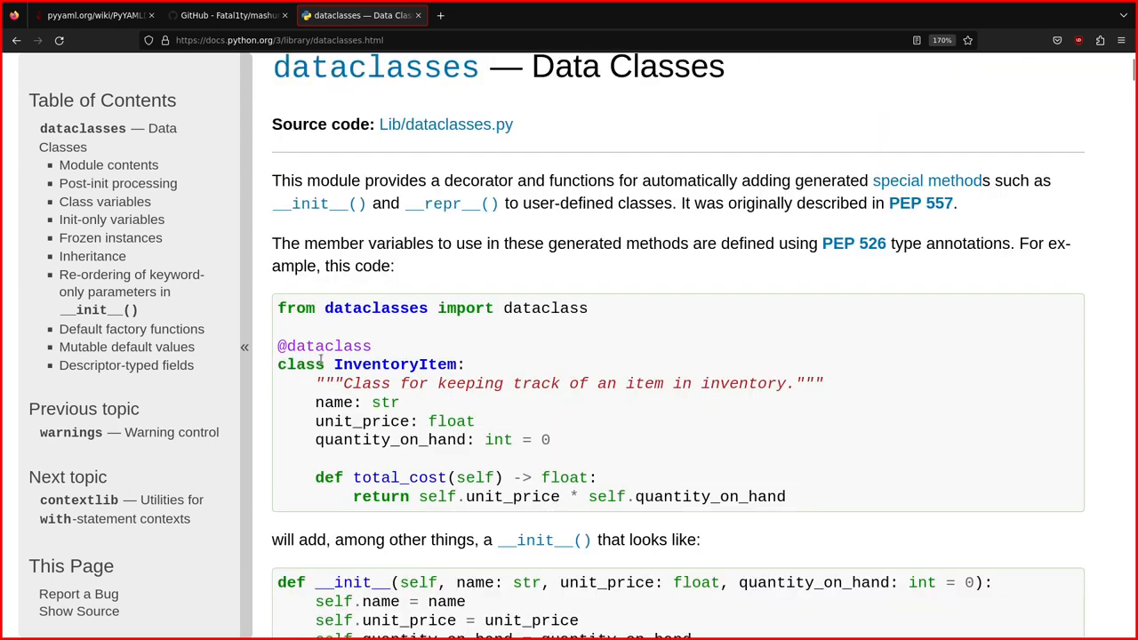
scroll("down", 3)
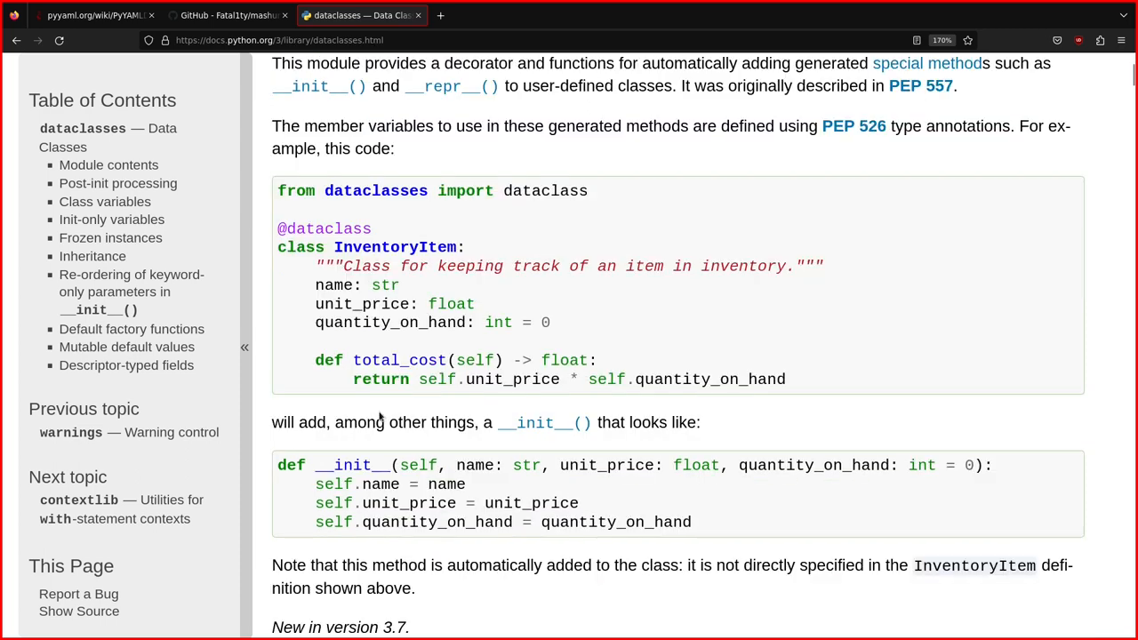
mouse_move(341, 303)
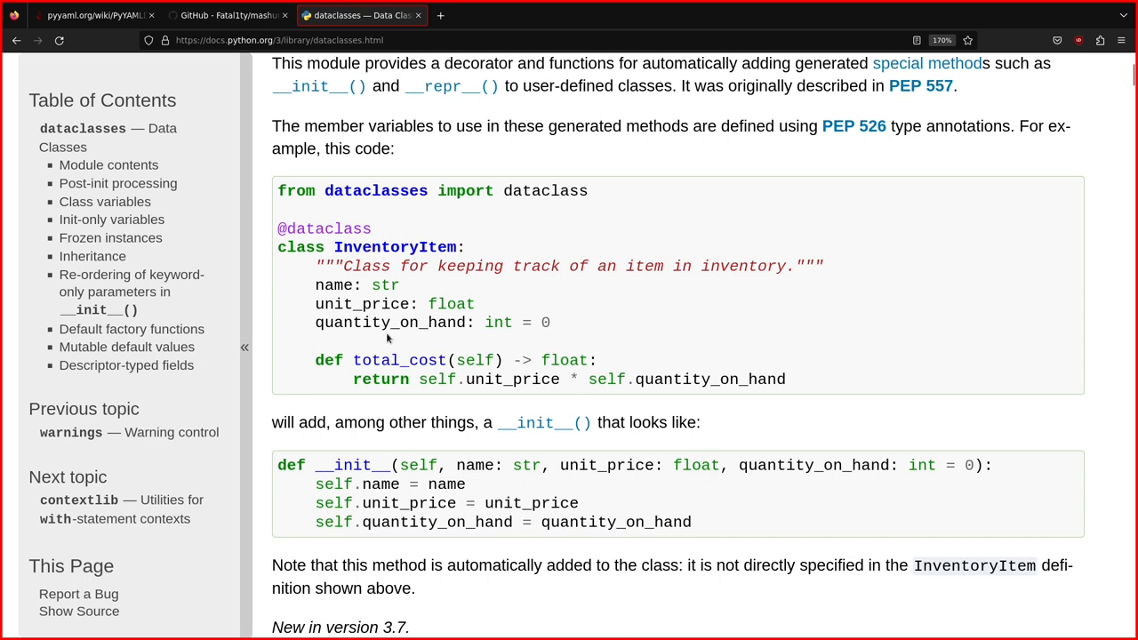
mouse_move(361, 373)
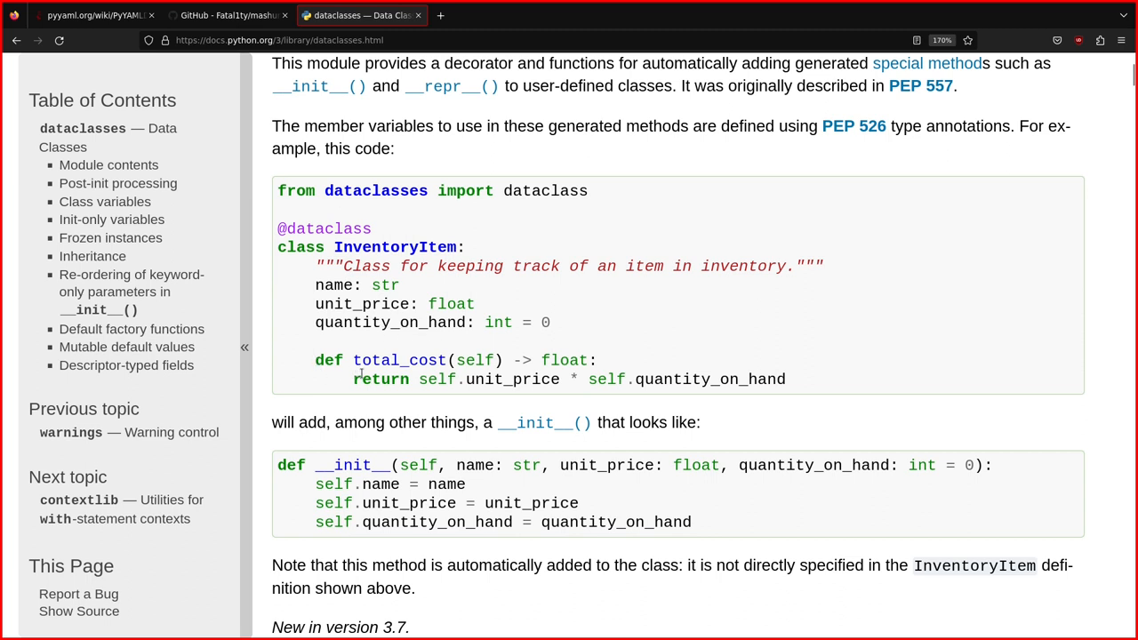
mouse_move(473, 364)
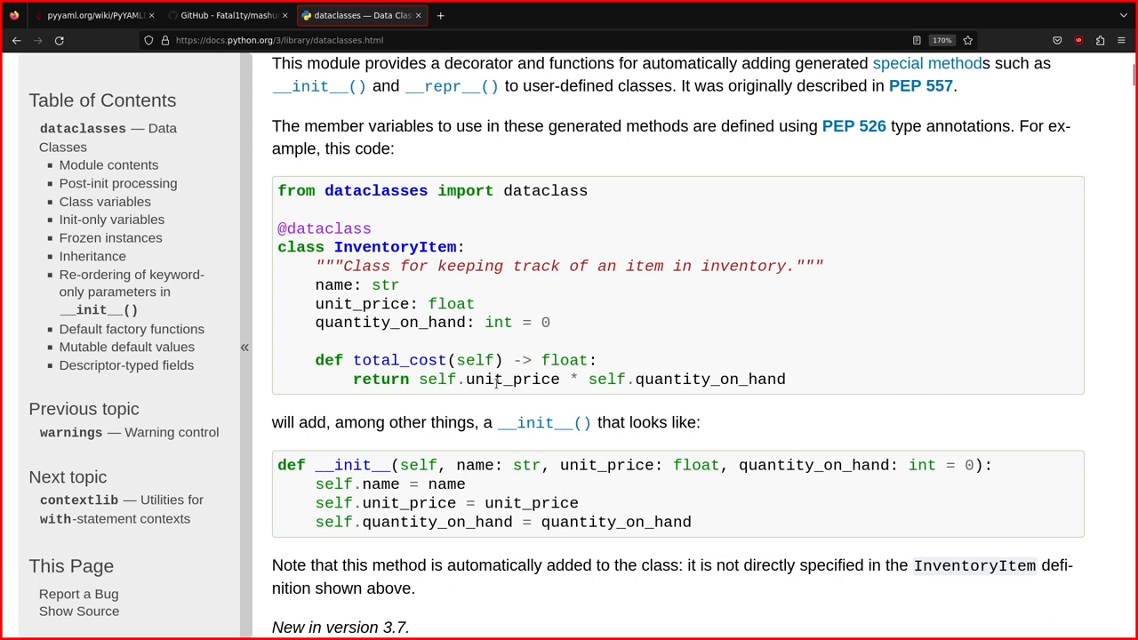
double_click(711, 381)
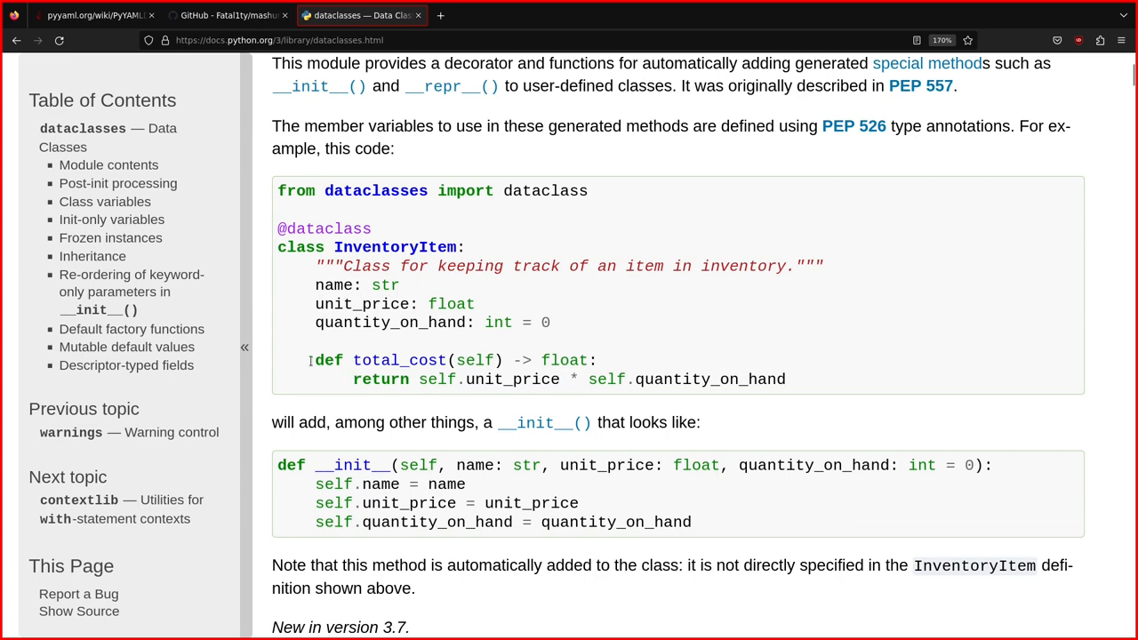
left_click_drag(314, 359, 597, 359)
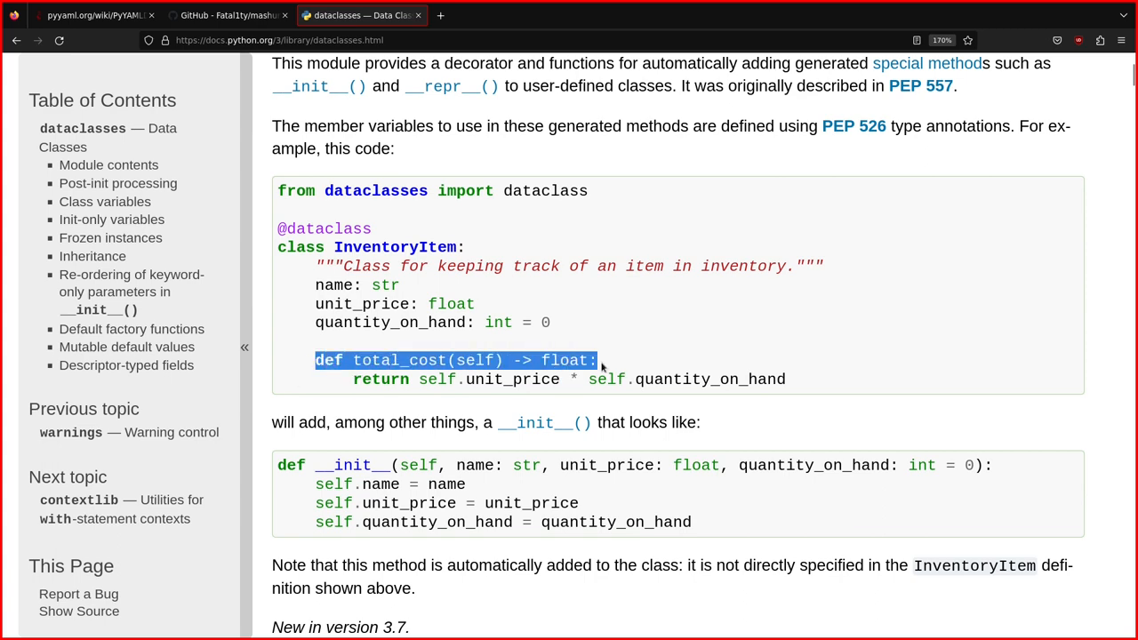
mouse_move(783, 367)
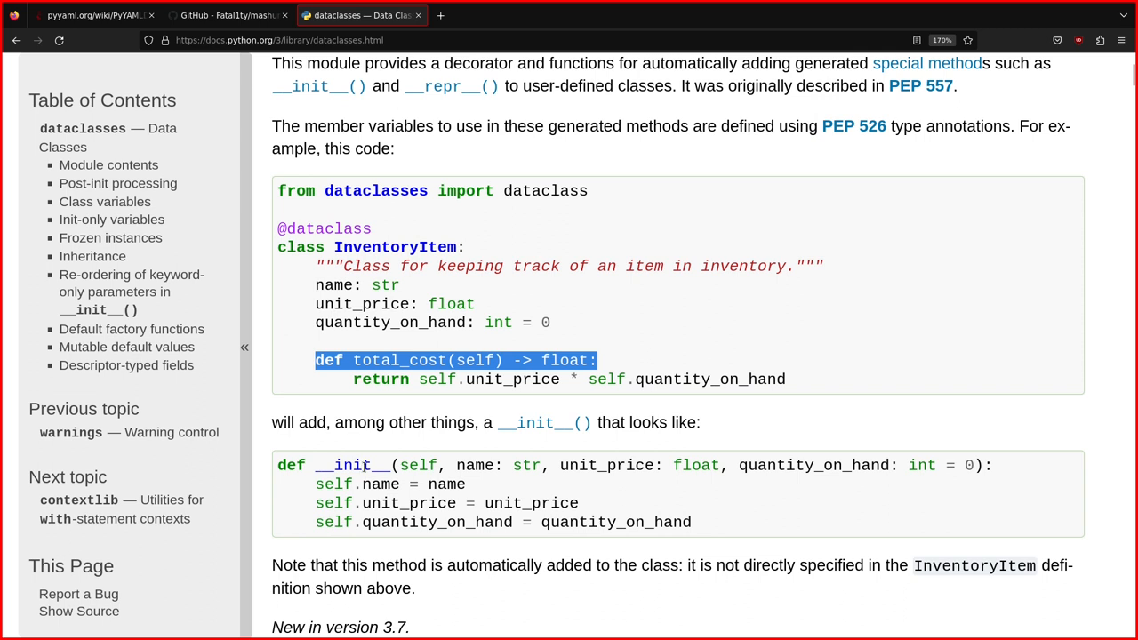
mouse_move(459, 473)
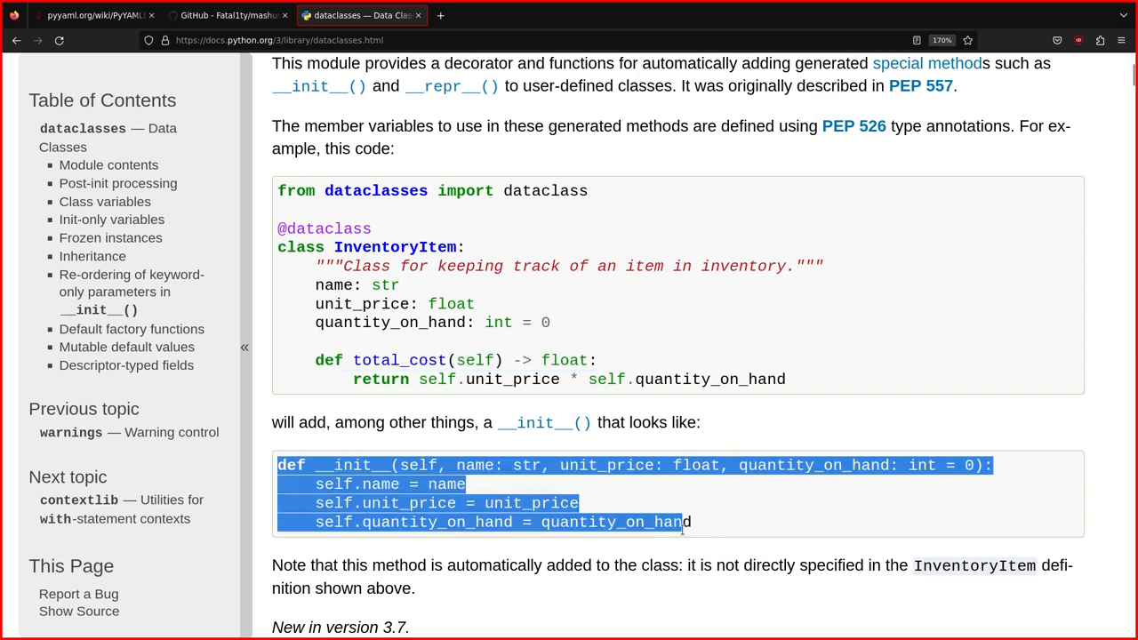
left_click(362, 537)
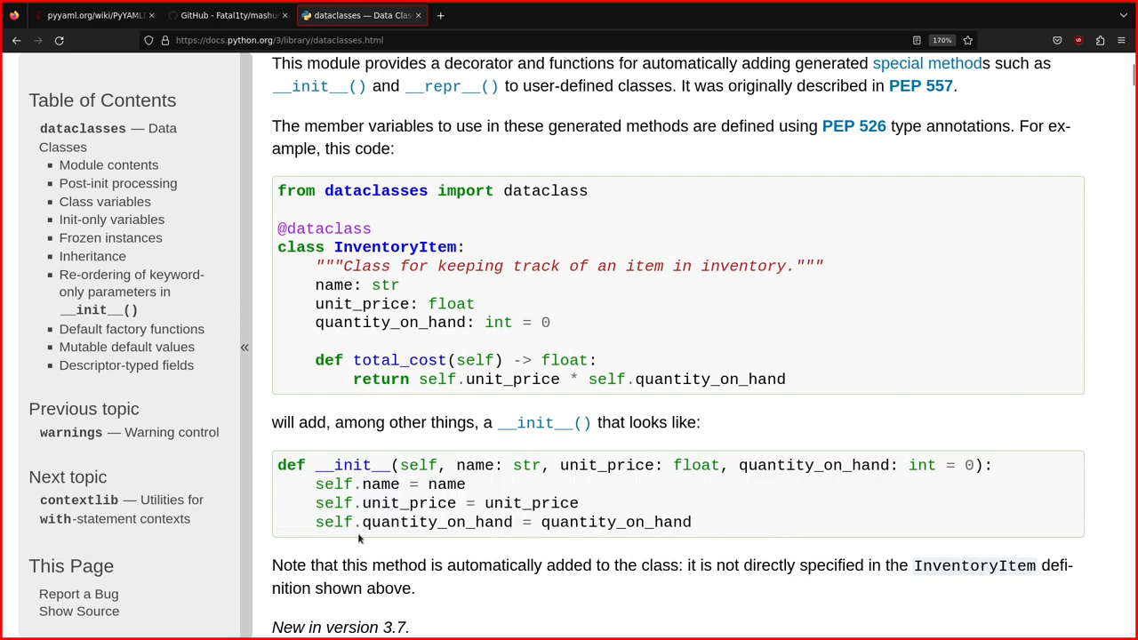
mouse_move(596, 501)
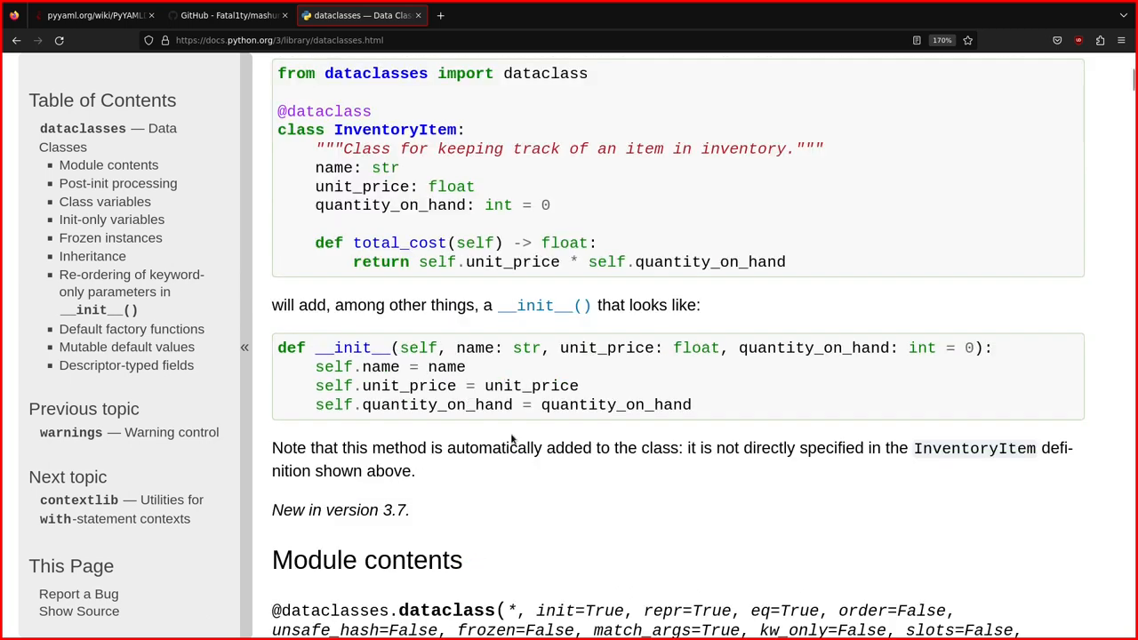
scroll("down", 3)
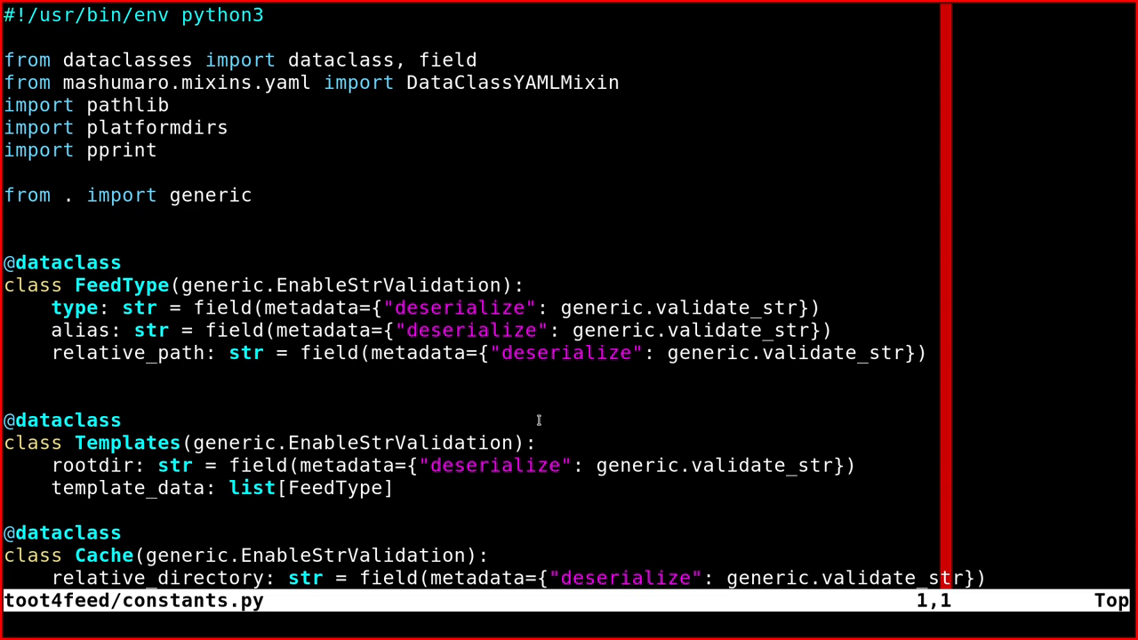
Add a final line print(vars(const)) to constants.py.
scroll("down", 3)
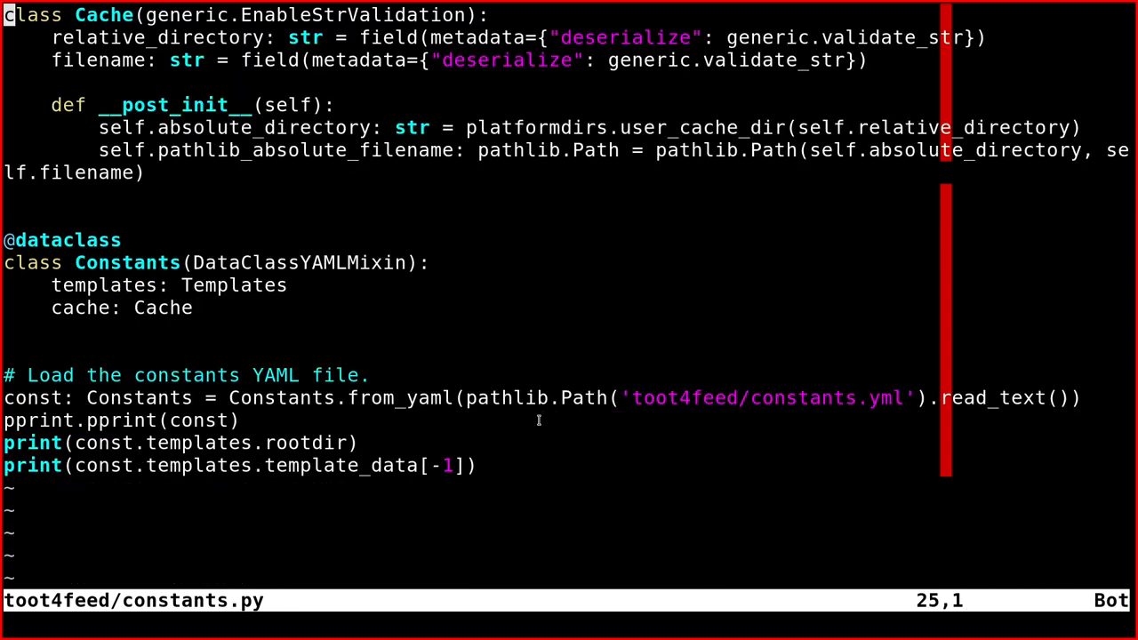
key("o")
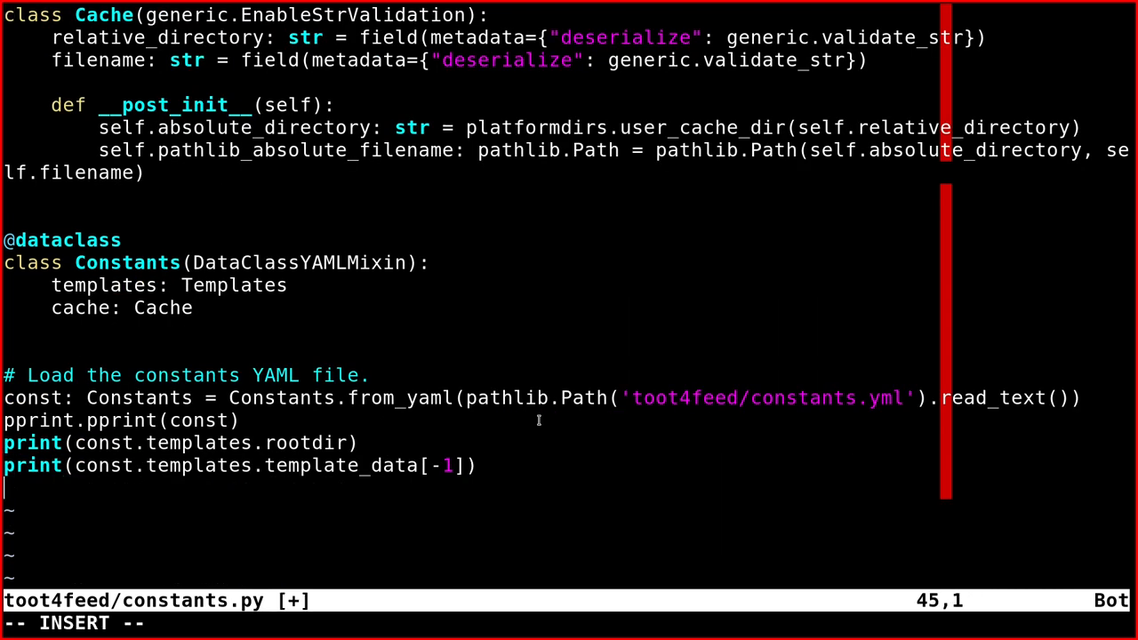
type("print(")
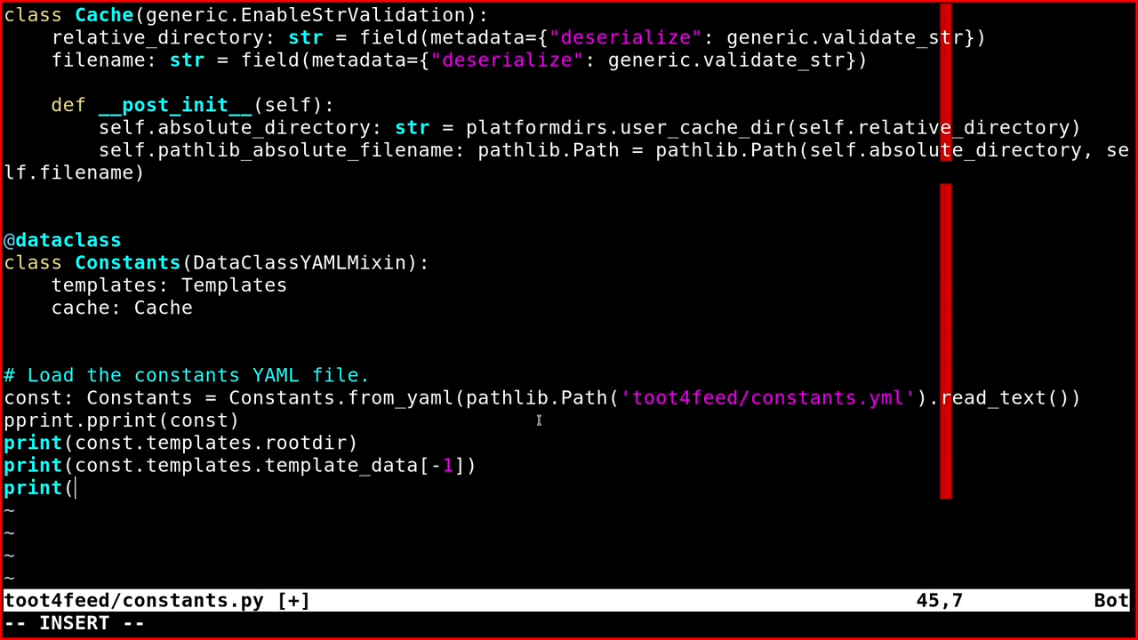
type("vars(")
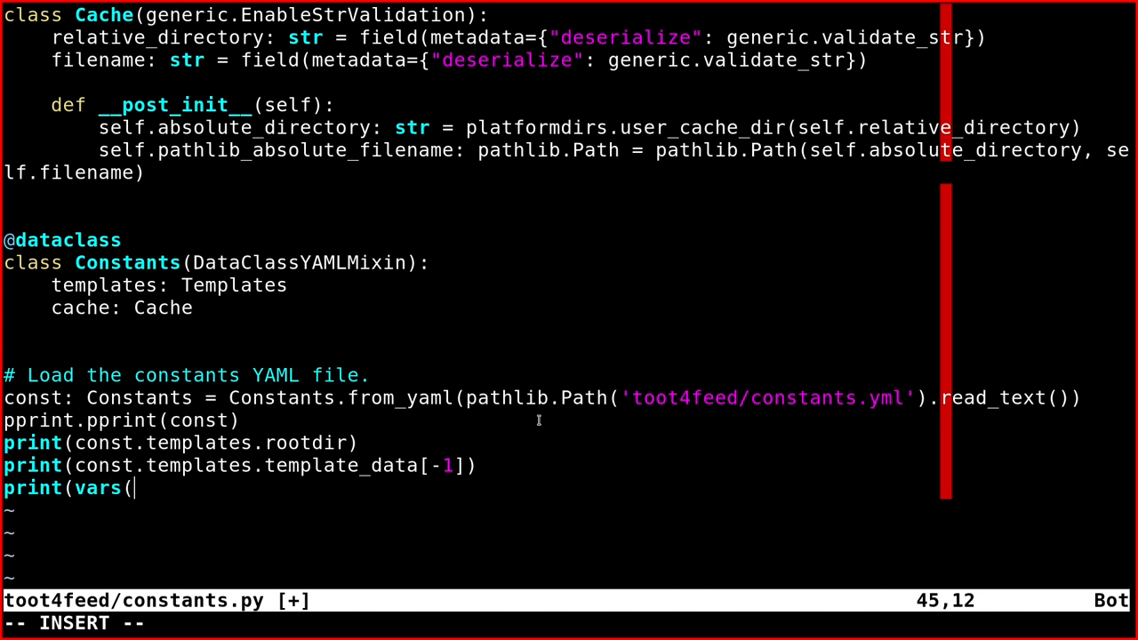
type("const")
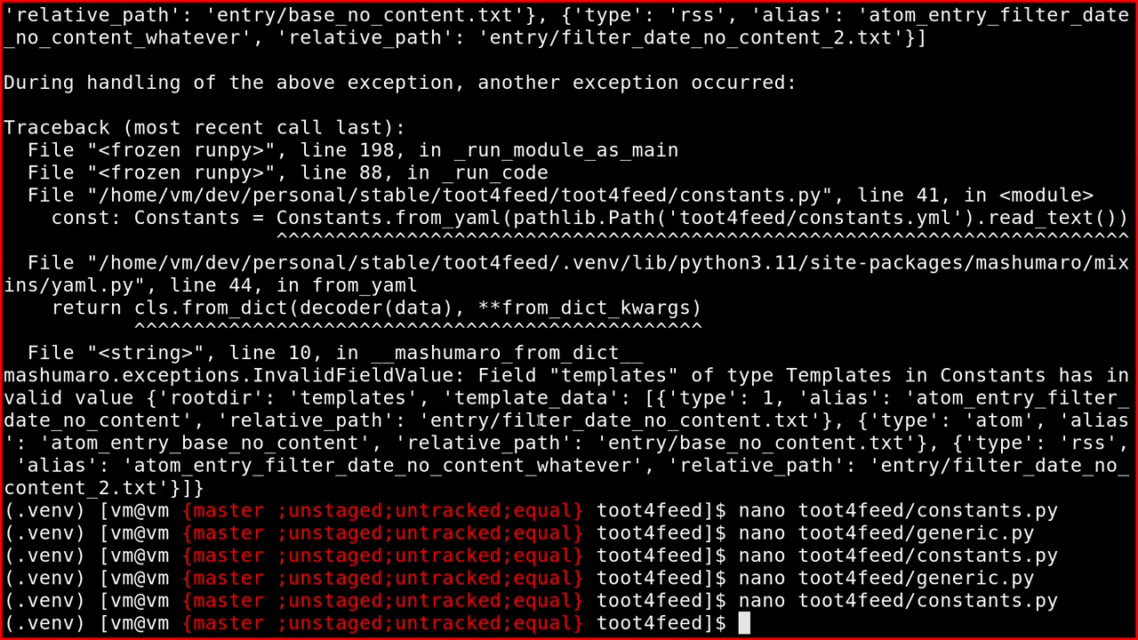
Enter python -m toot4feed.constants in the shell to rerun the module.
type("python -m toot4feed.constants")
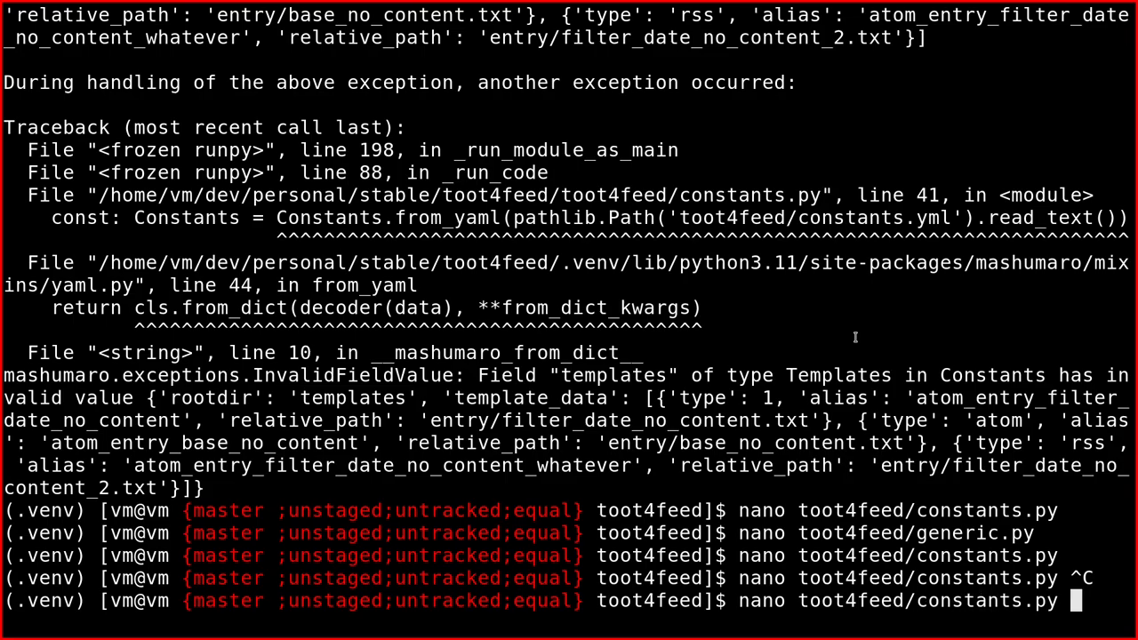
type("python -m toot4feed.constants")
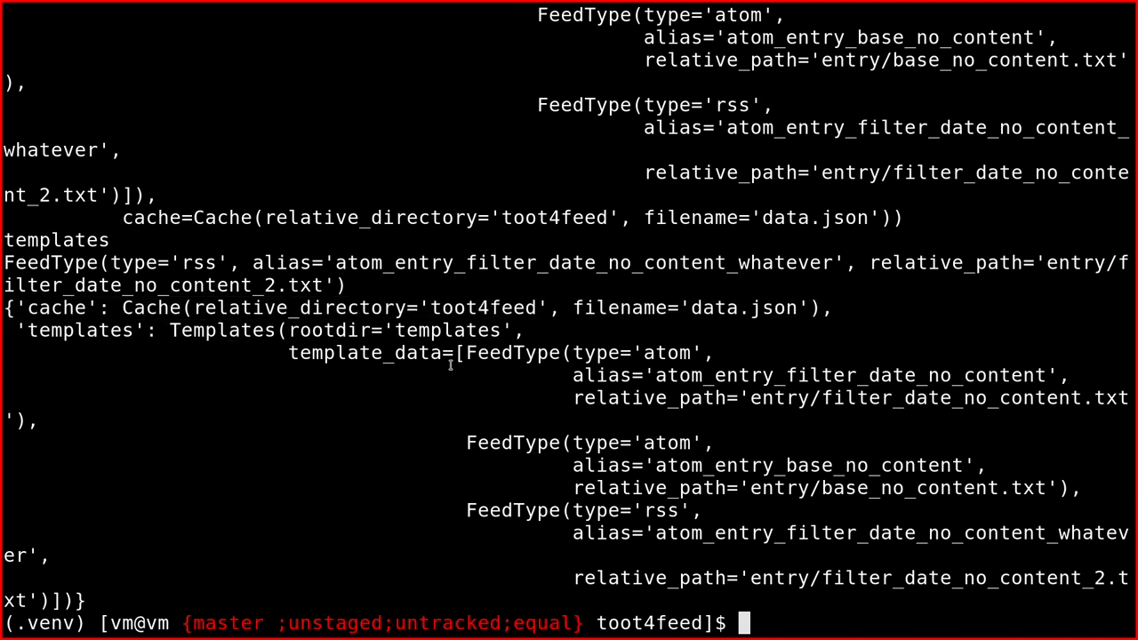
Rerun the module to print the last FeedType as a dict, then reopen constants.py in Vim.
double_click(513, 352)
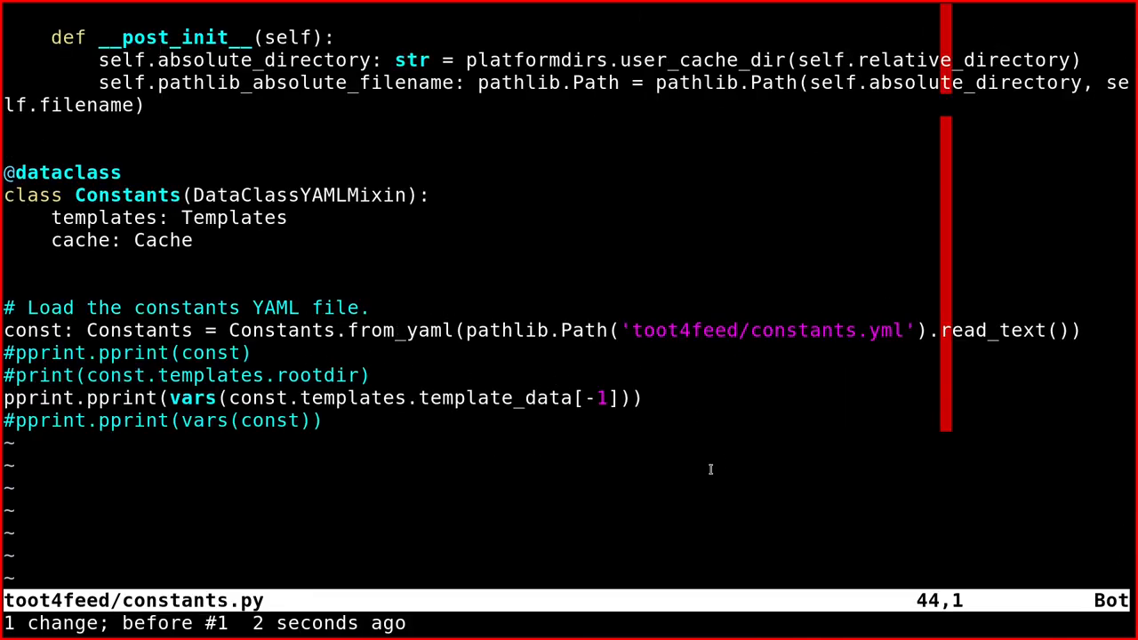
mouse_move(743, 401)
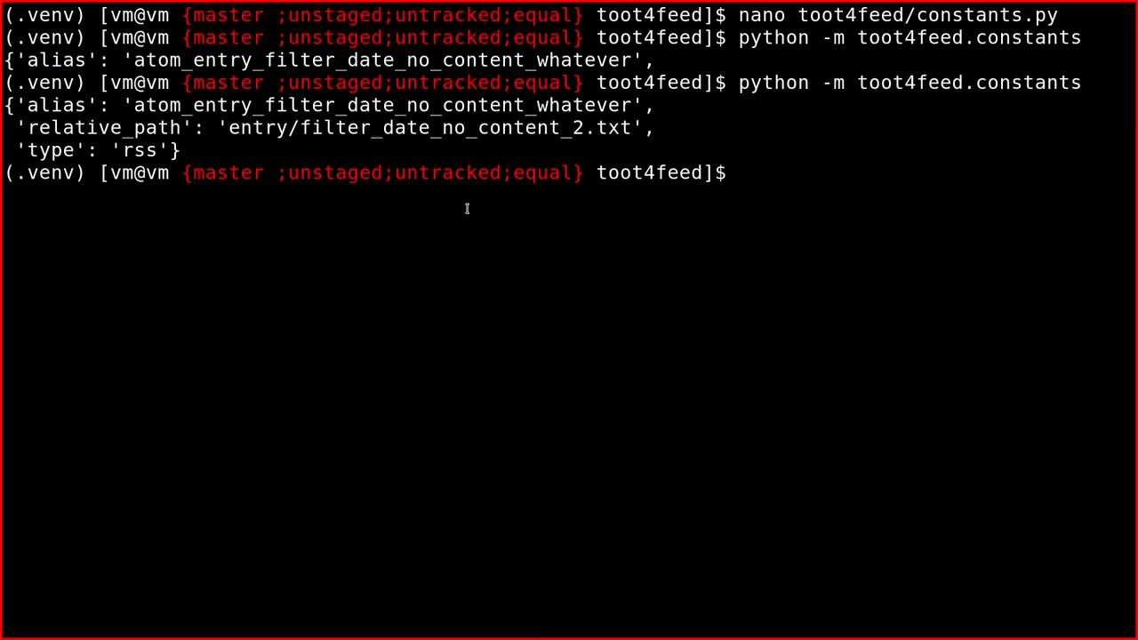
key("Enter")
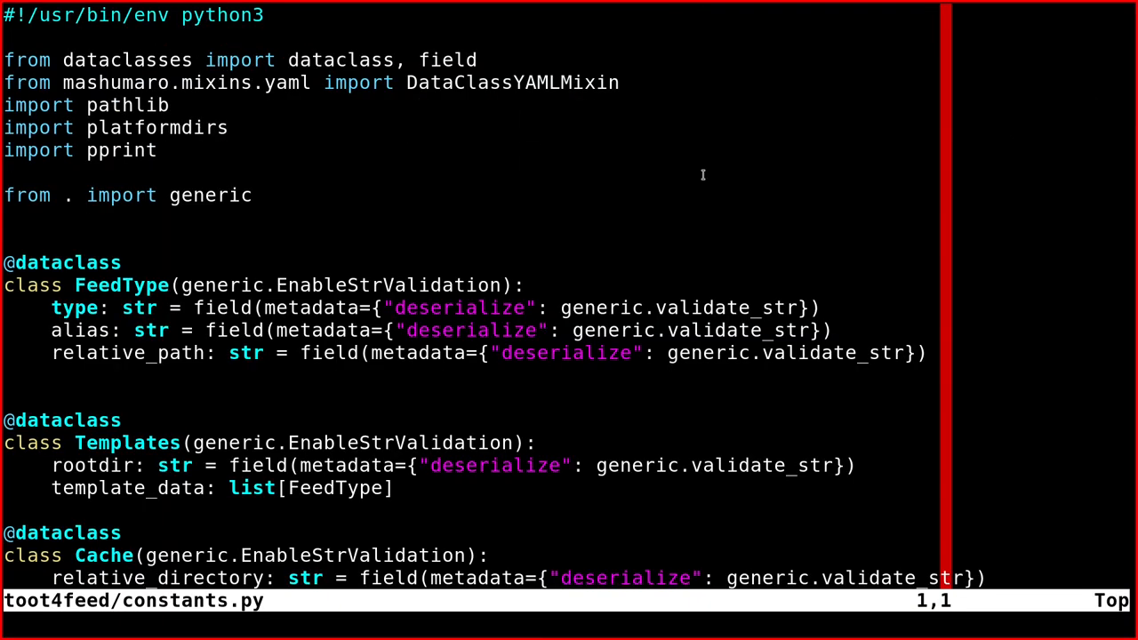